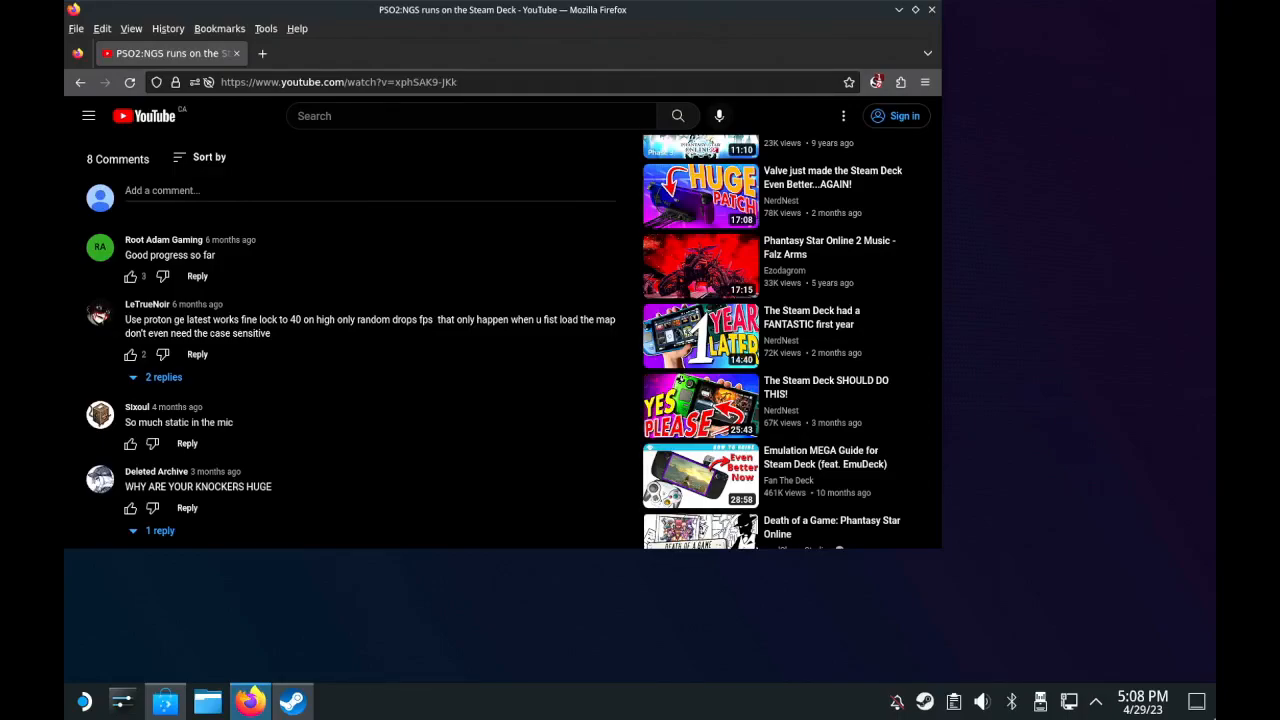
mouse_move(1184, 665)
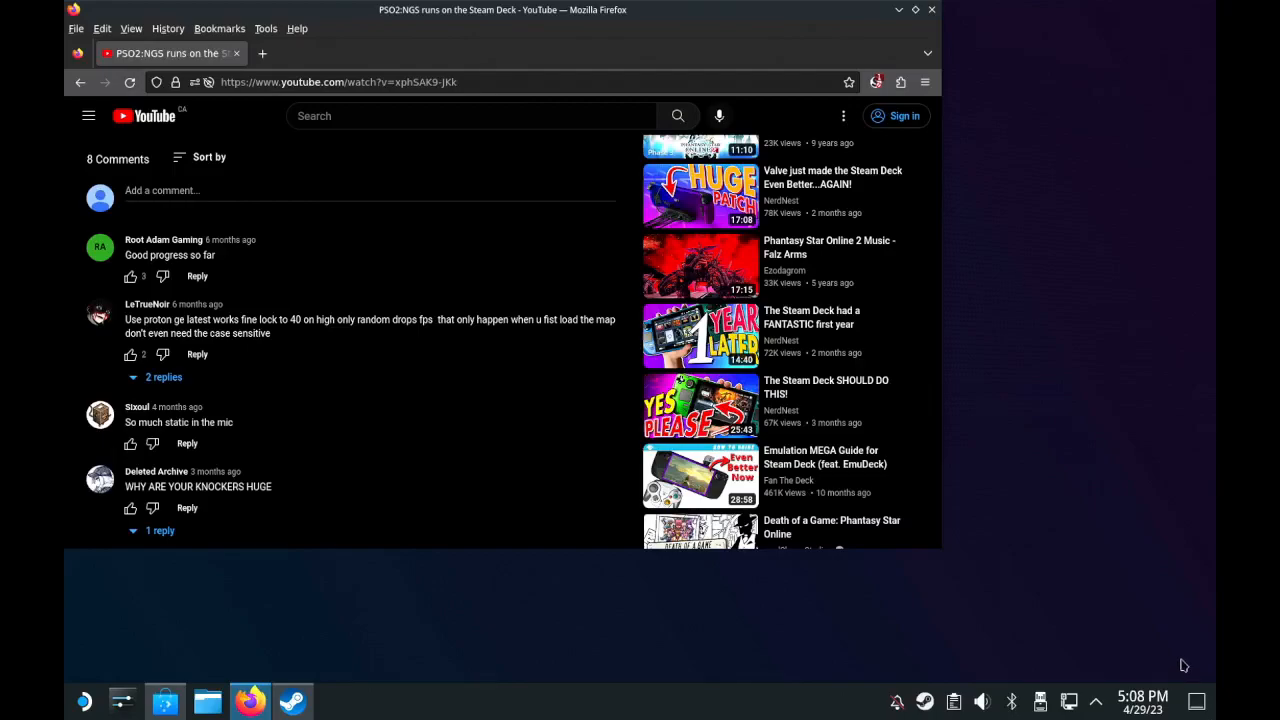
mouse_move(165, 700)
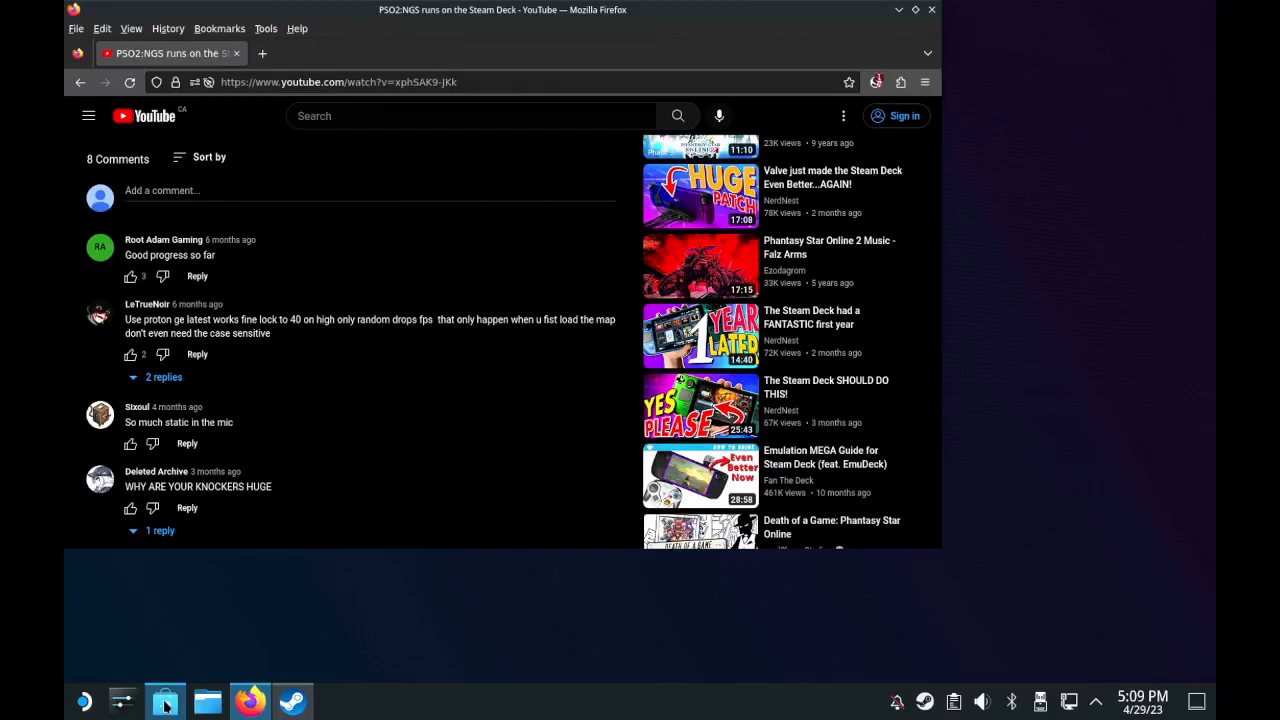
mouse_move(782, 360)
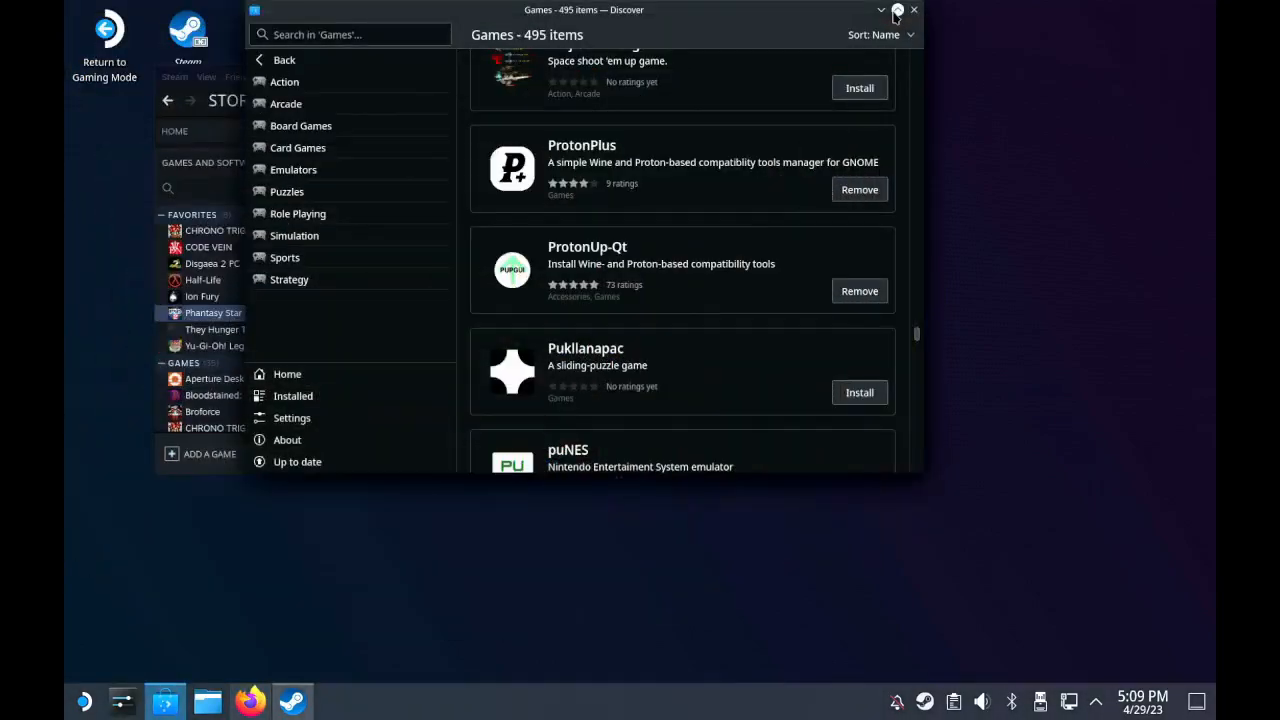
Step: Review the installed ProtonPlus listing in Discover, then open the application launcher
click(913, 10)
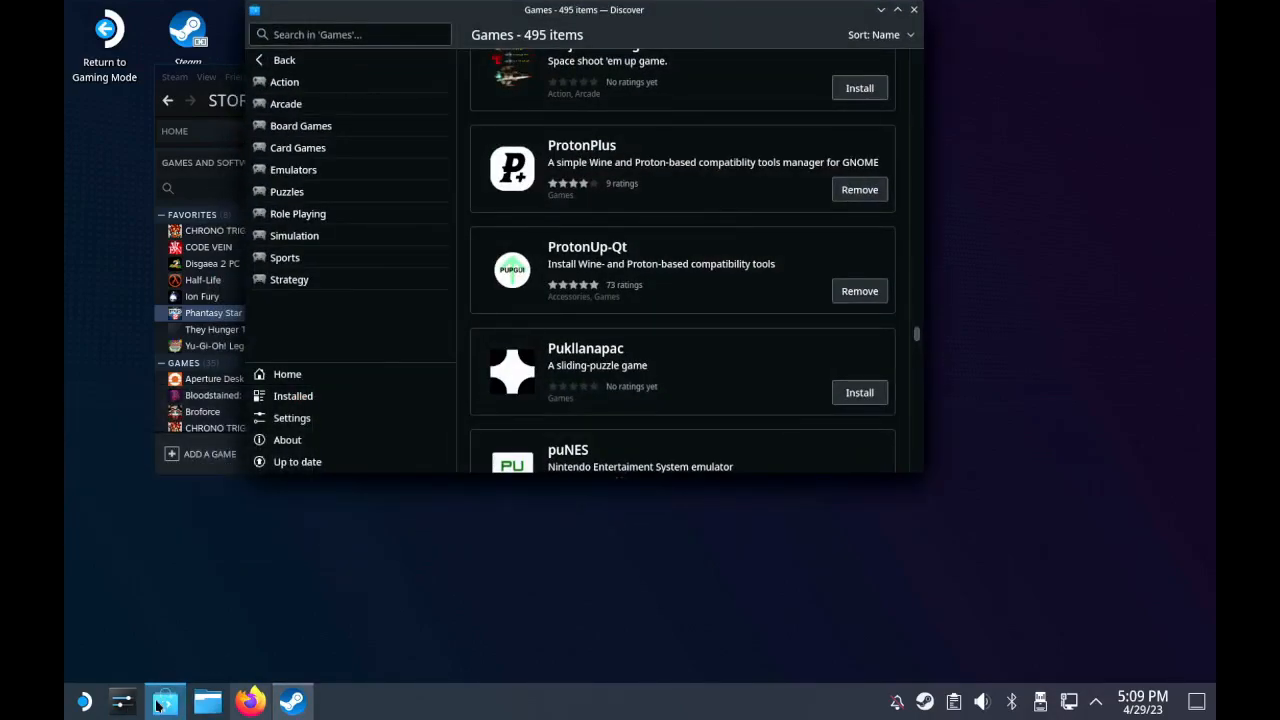
mouse_move(165, 700)
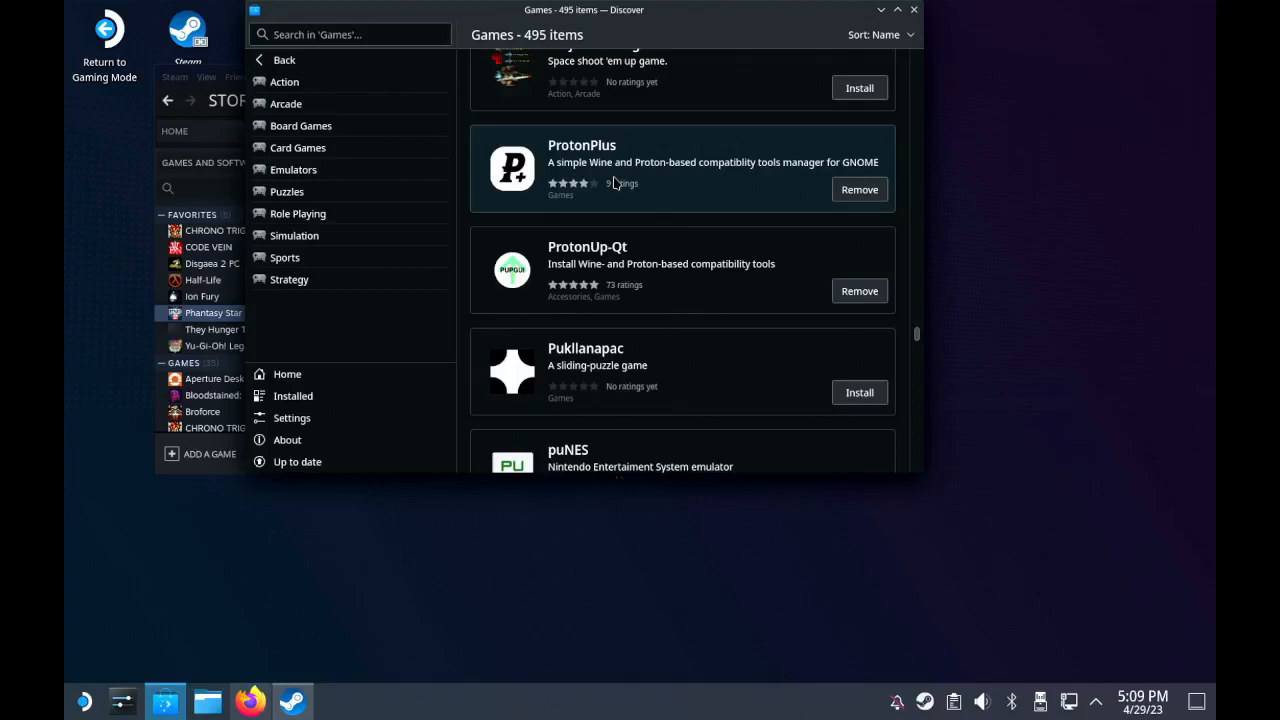
click(350, 34)
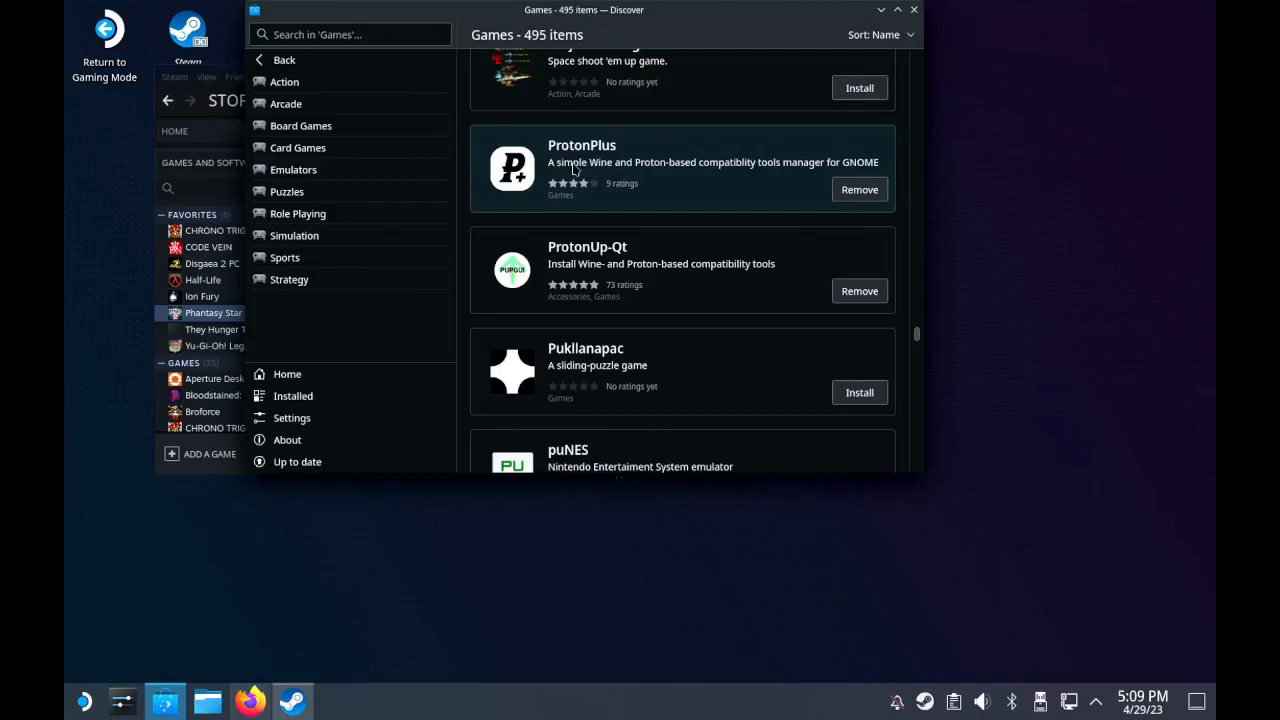
mouse_move(618, 191)
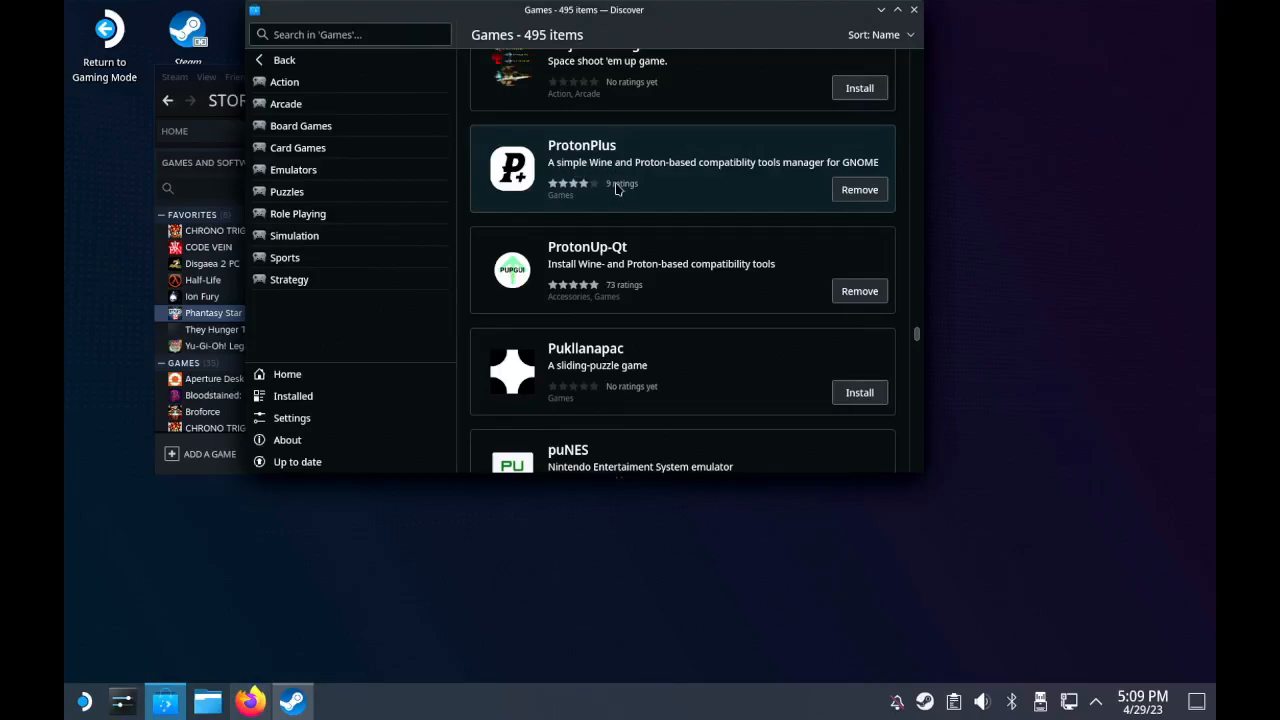
mouse_move(672, 184)
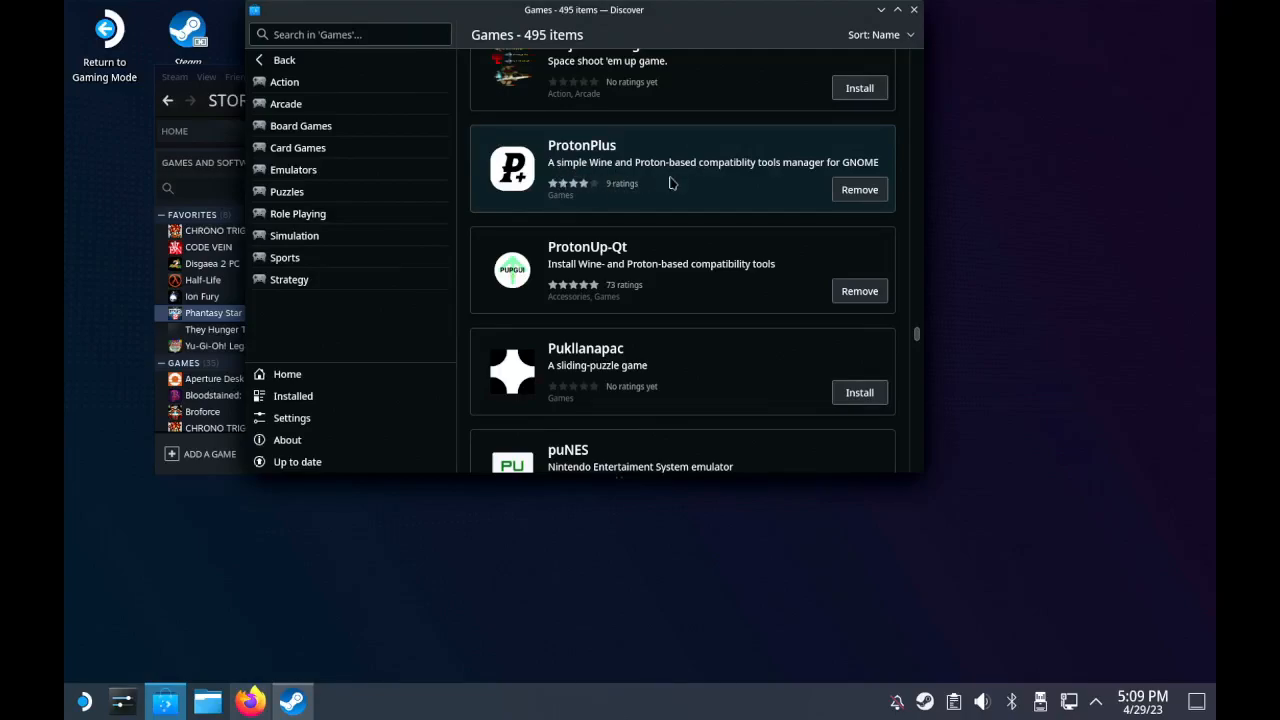
mouse_move(148, 570)
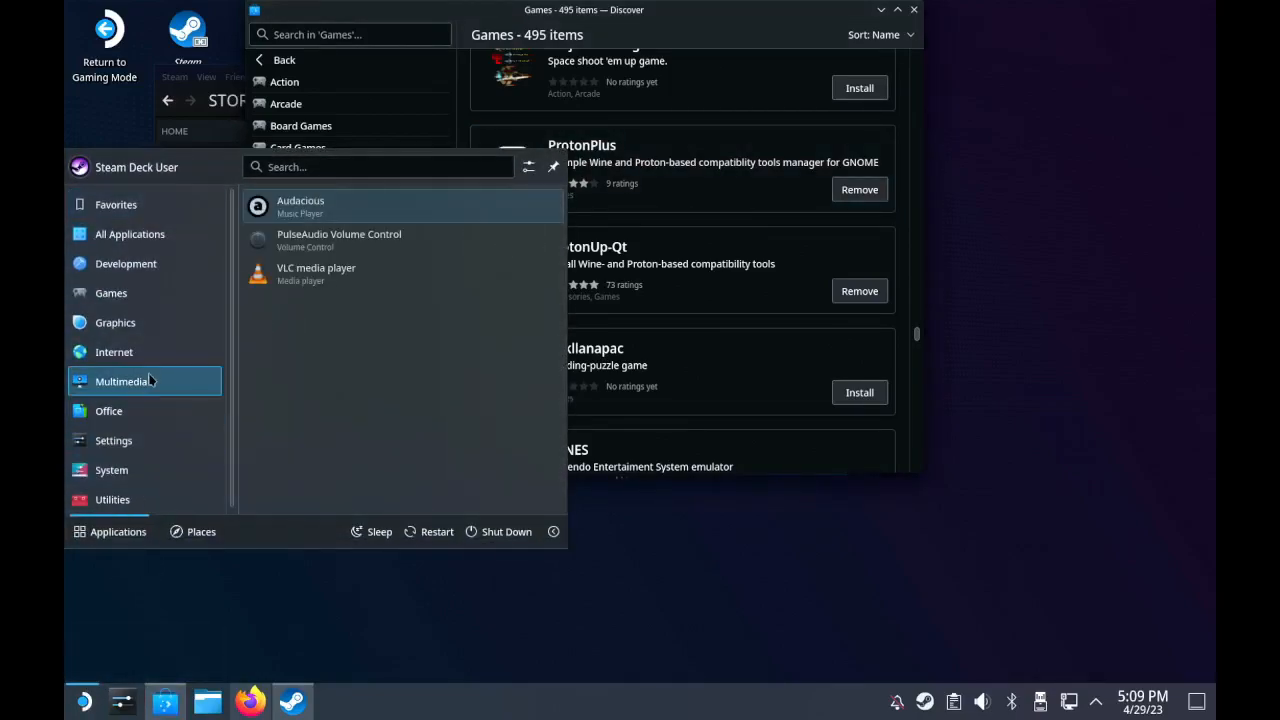
Step: Launch ProtonPlus from Games, pick Steam, and expand Proton-GE releases showing GE-Proton7-55 and 7-54
click(111, 292)
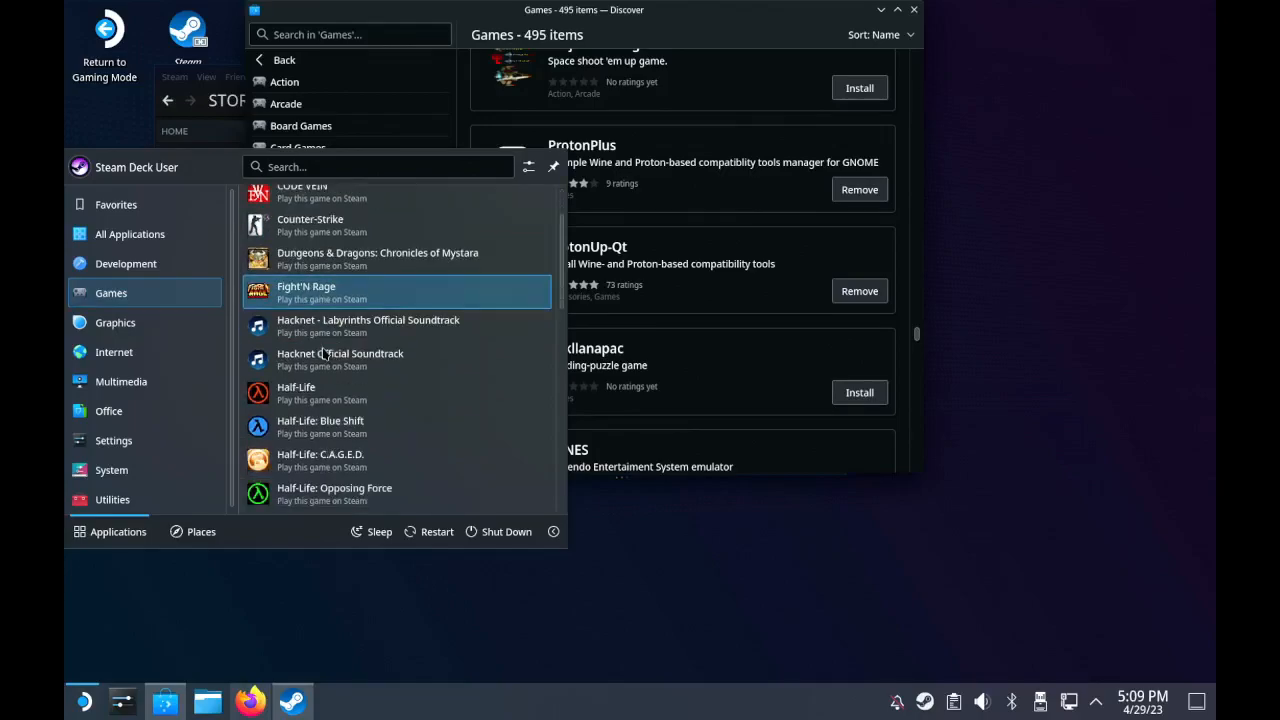
scroll(down, 3)
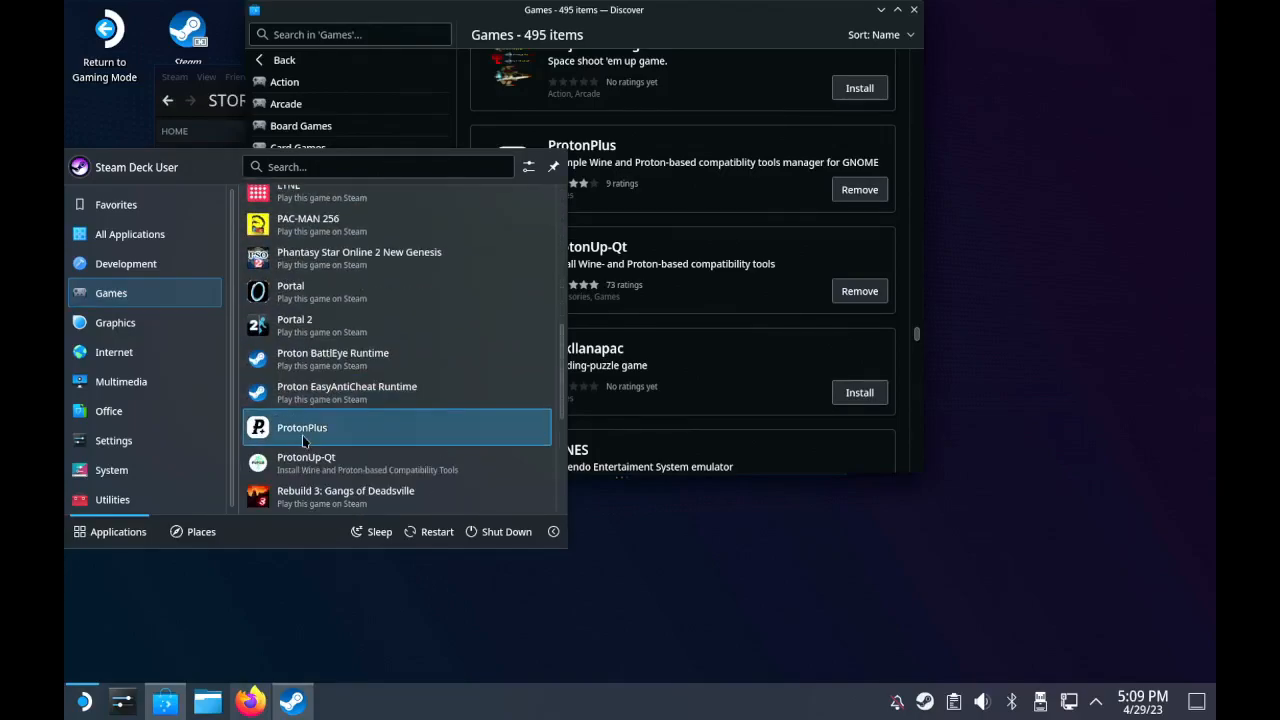
click(302, 427)
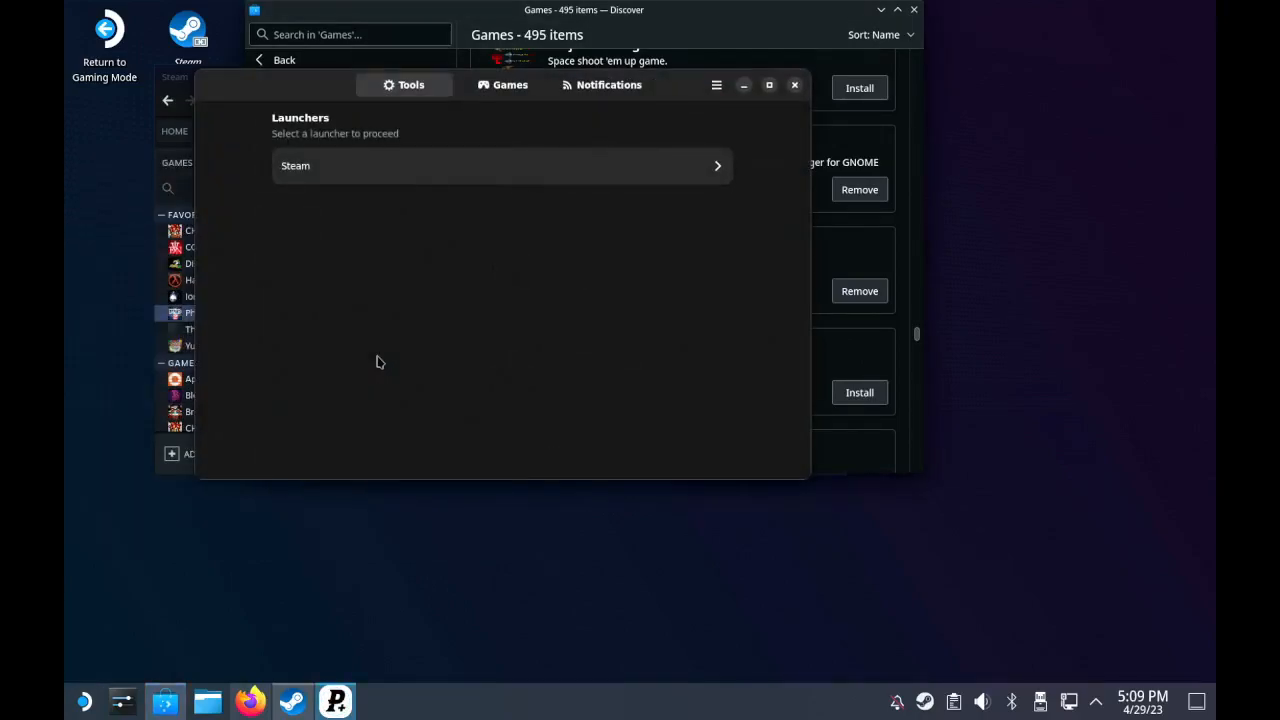
mouse_move(288, 144)
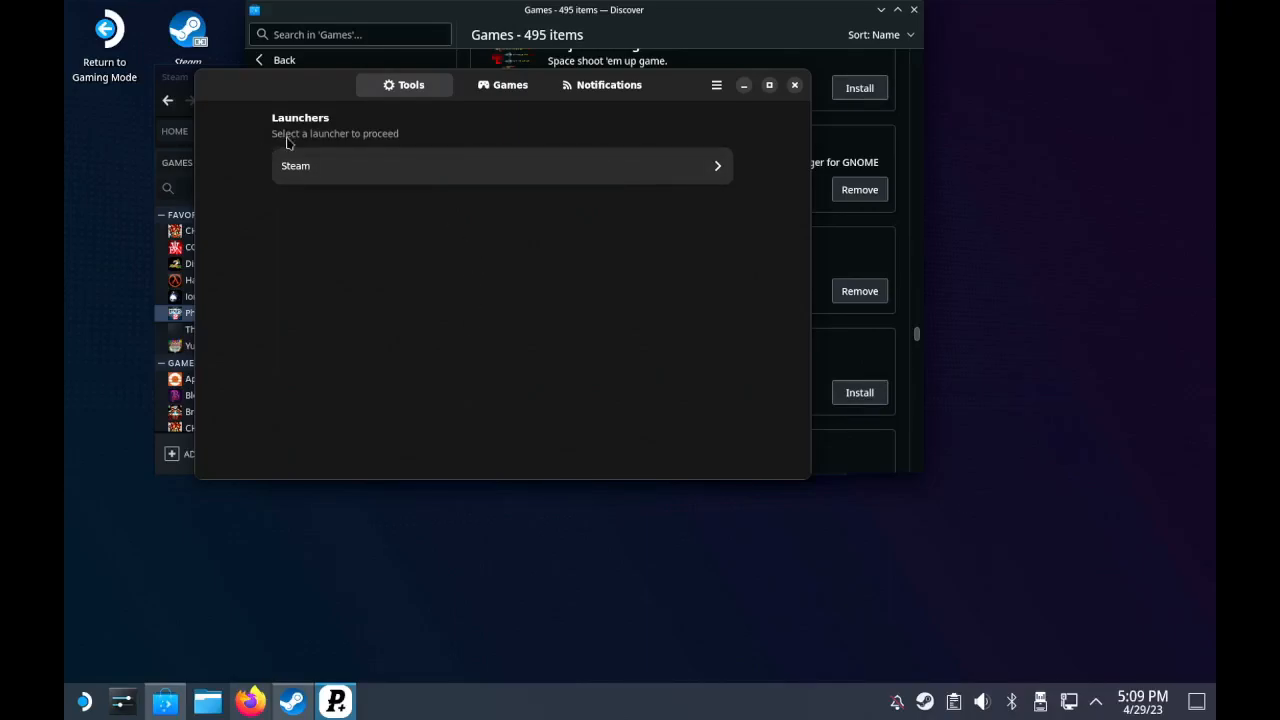
click(500, 165)
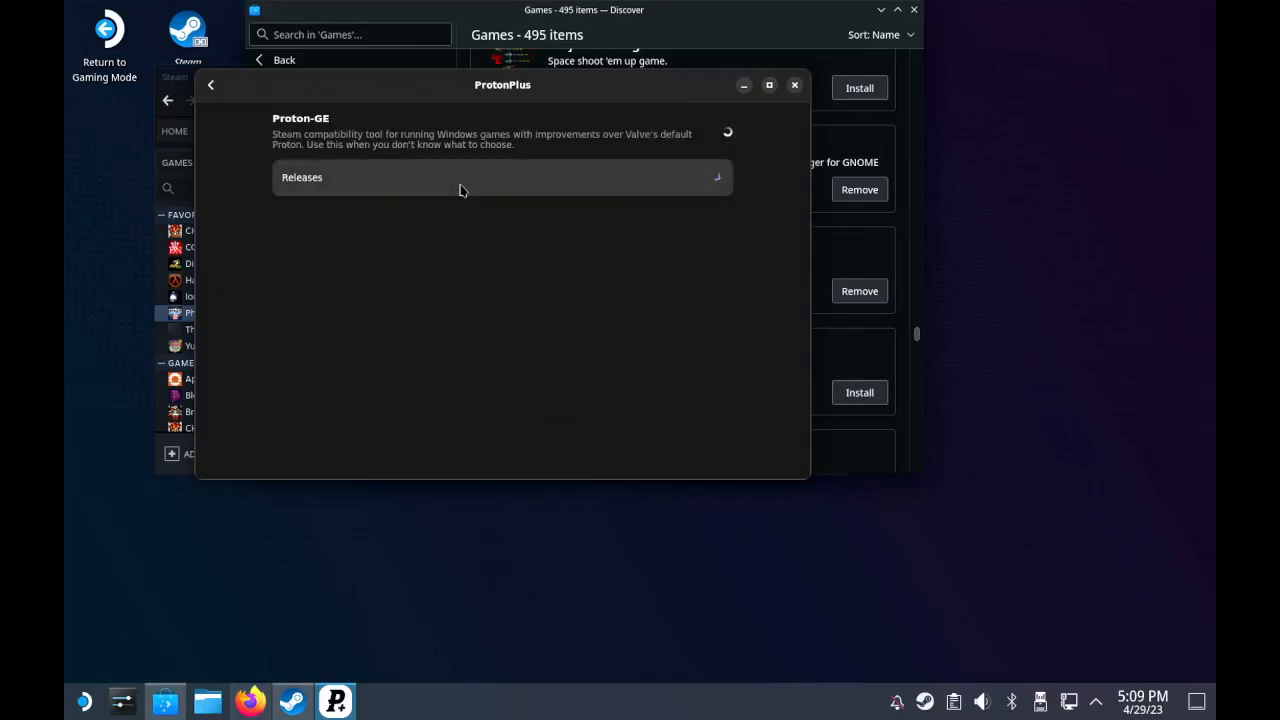
click(500, 177)
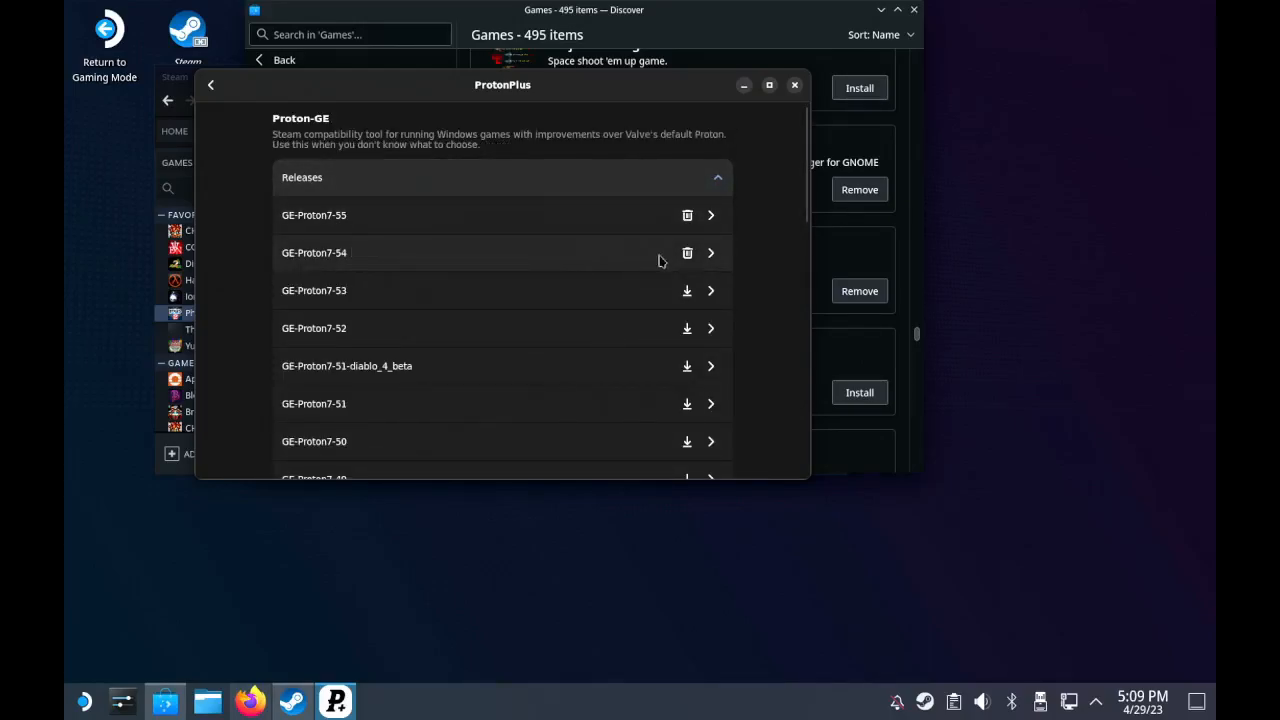
mouse_move(350, 238)
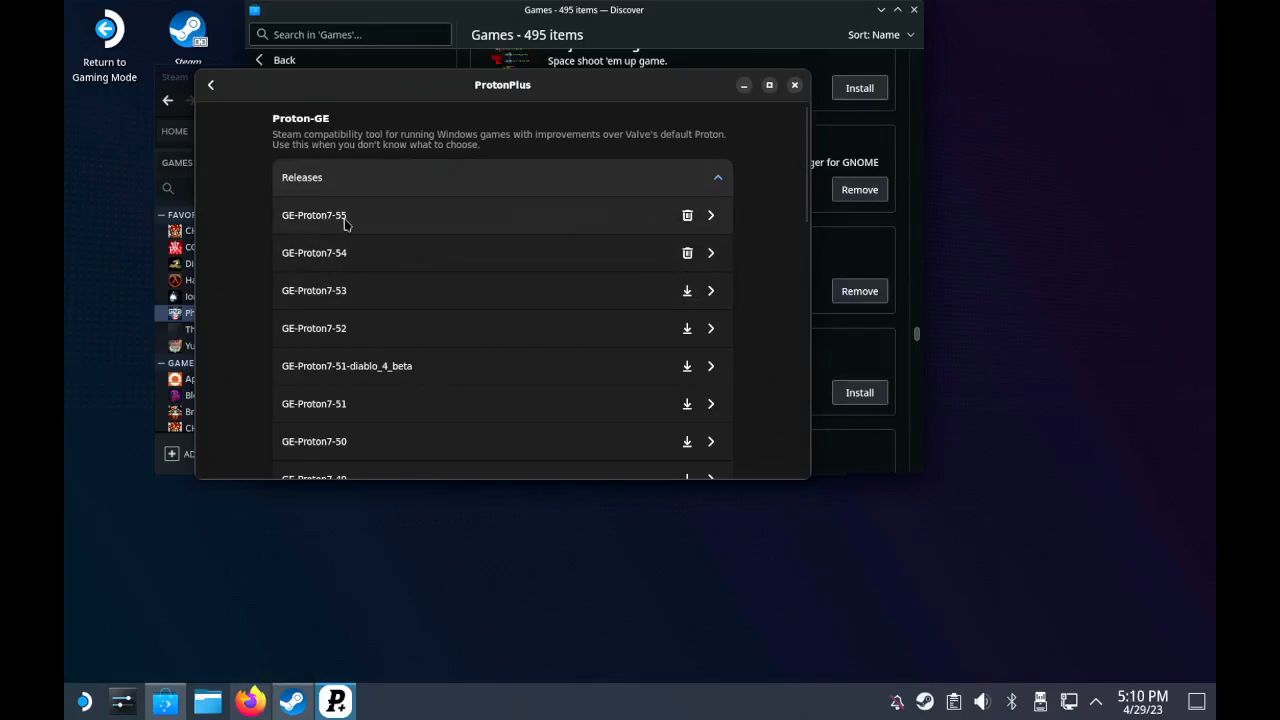
mouse_move(631, 261)
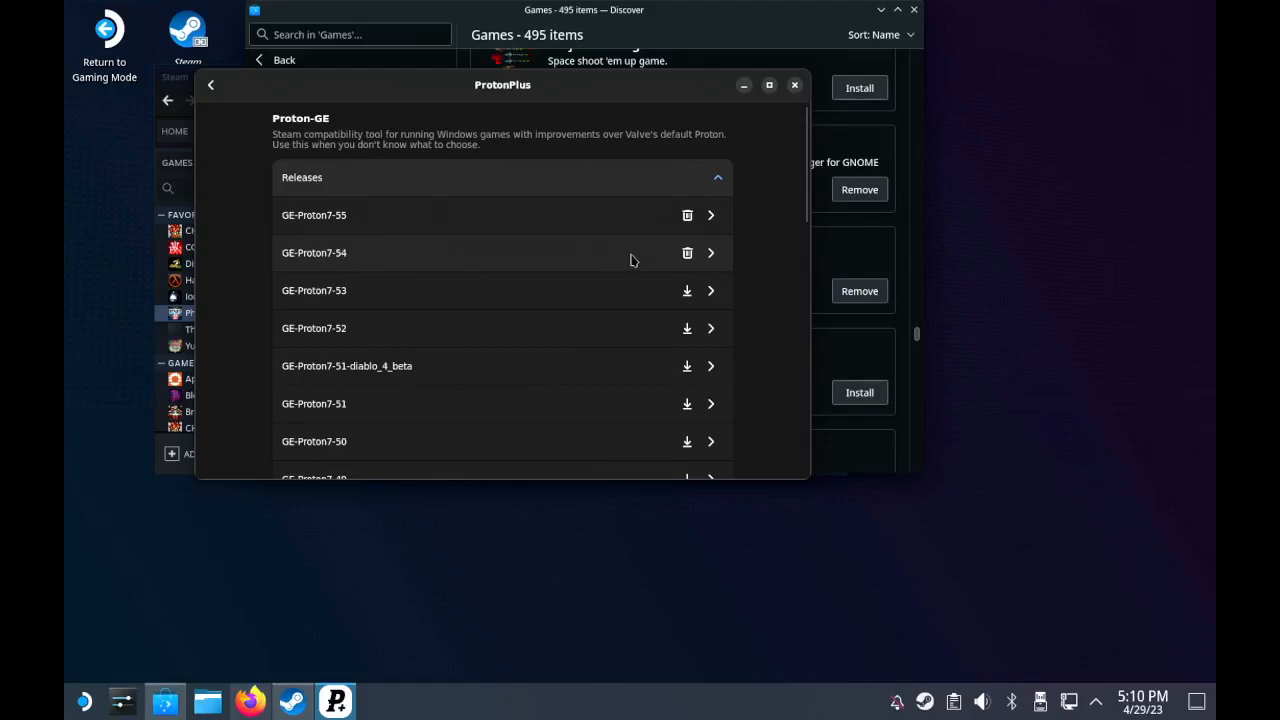
mouse_move(588, 234)
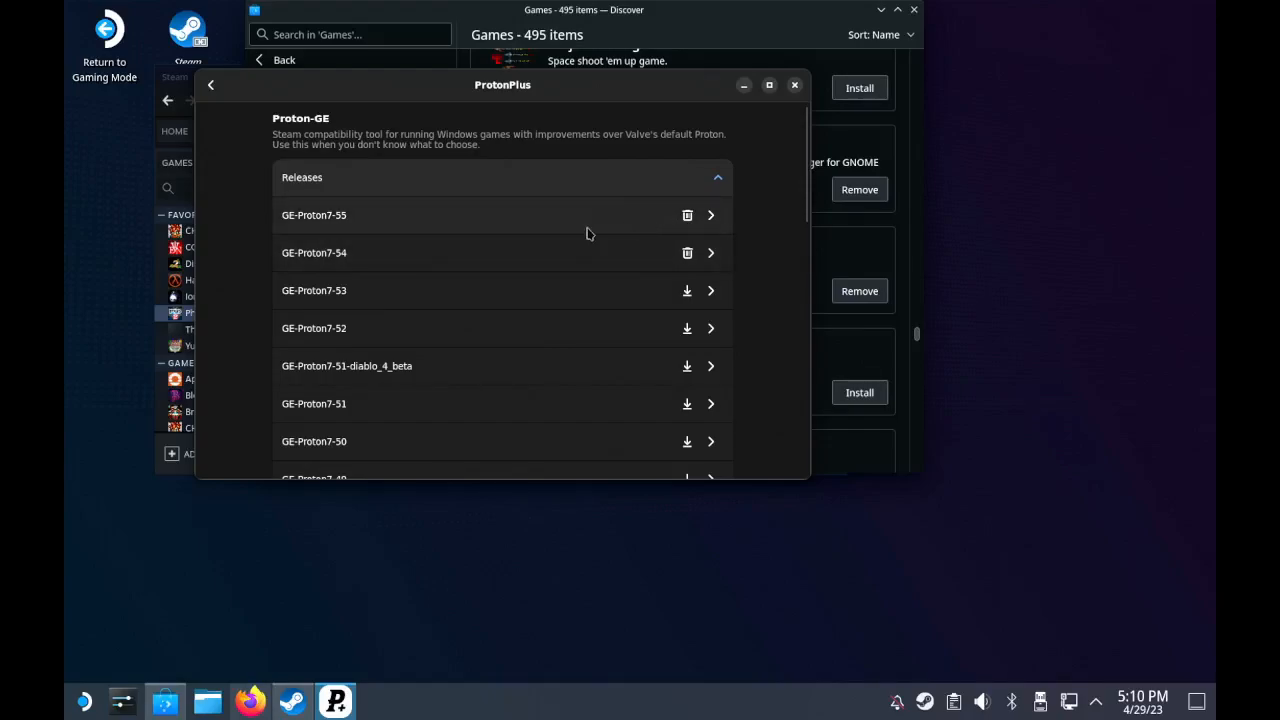
click(794, 84)
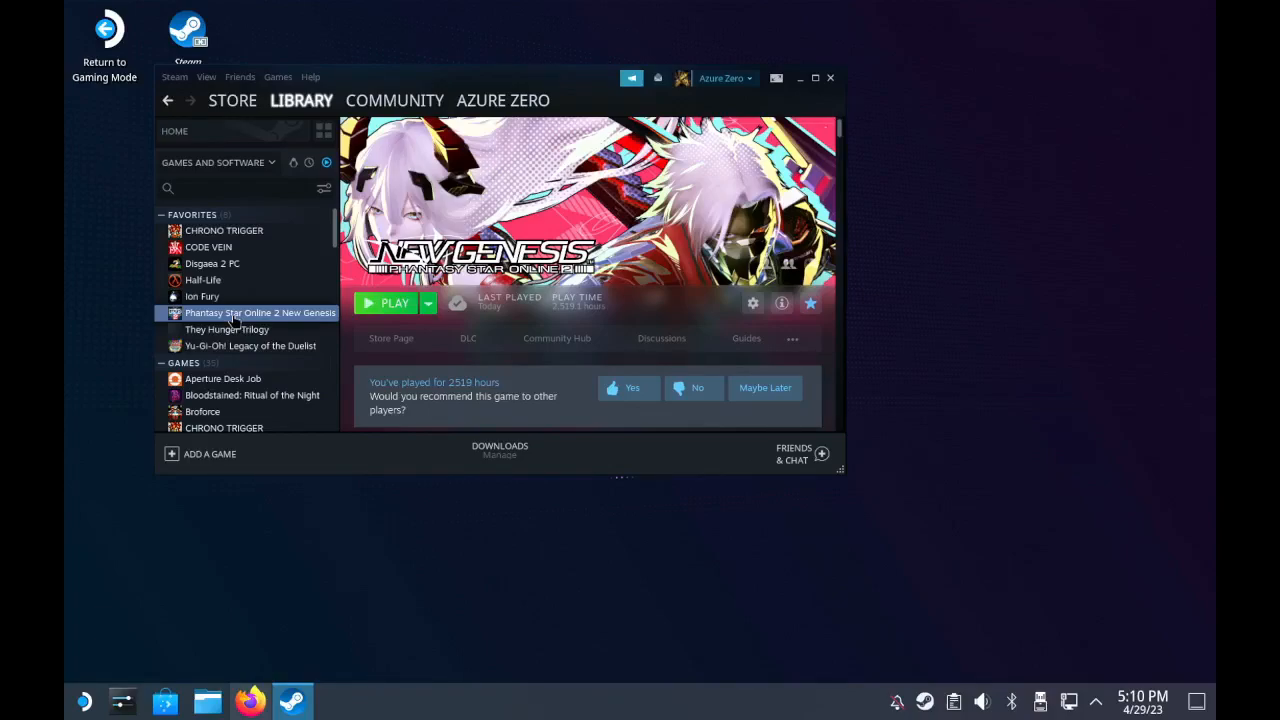
Step: Set Phantasy Star Online 2 New Genesis's Steam compatibility tool to Proton 7.0-6
right_click(259, 312)
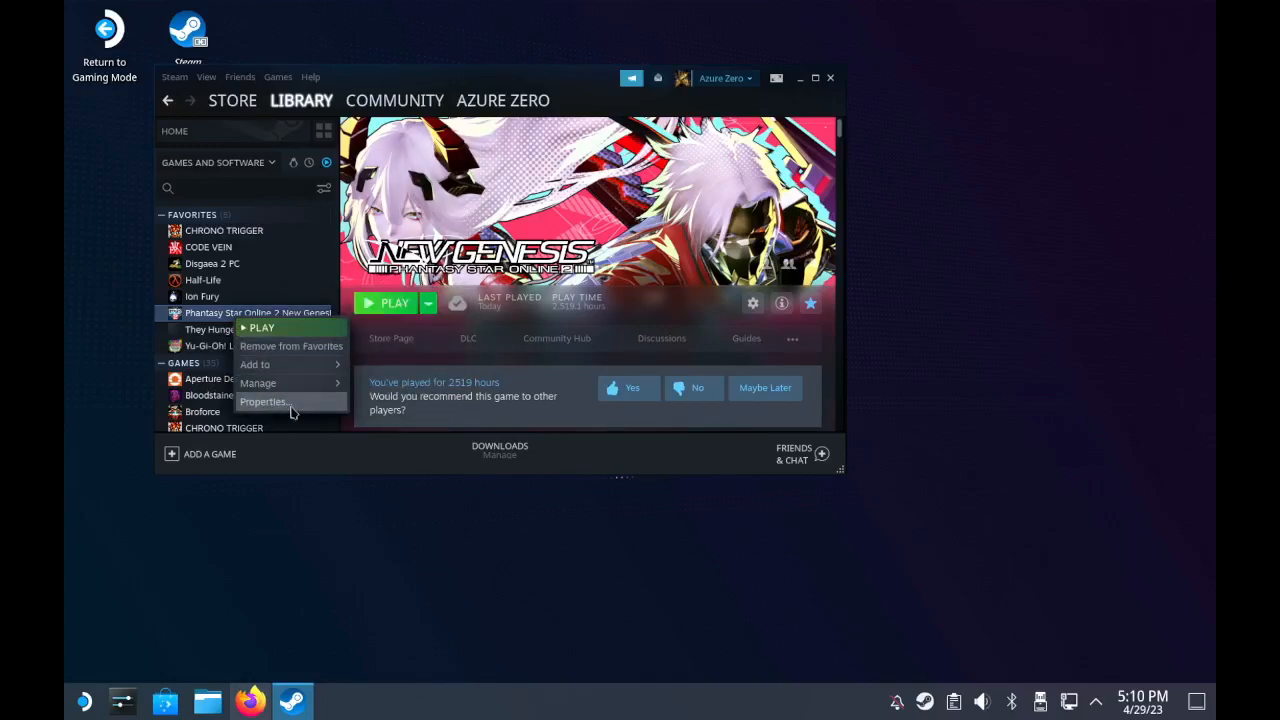
click(264, 401)
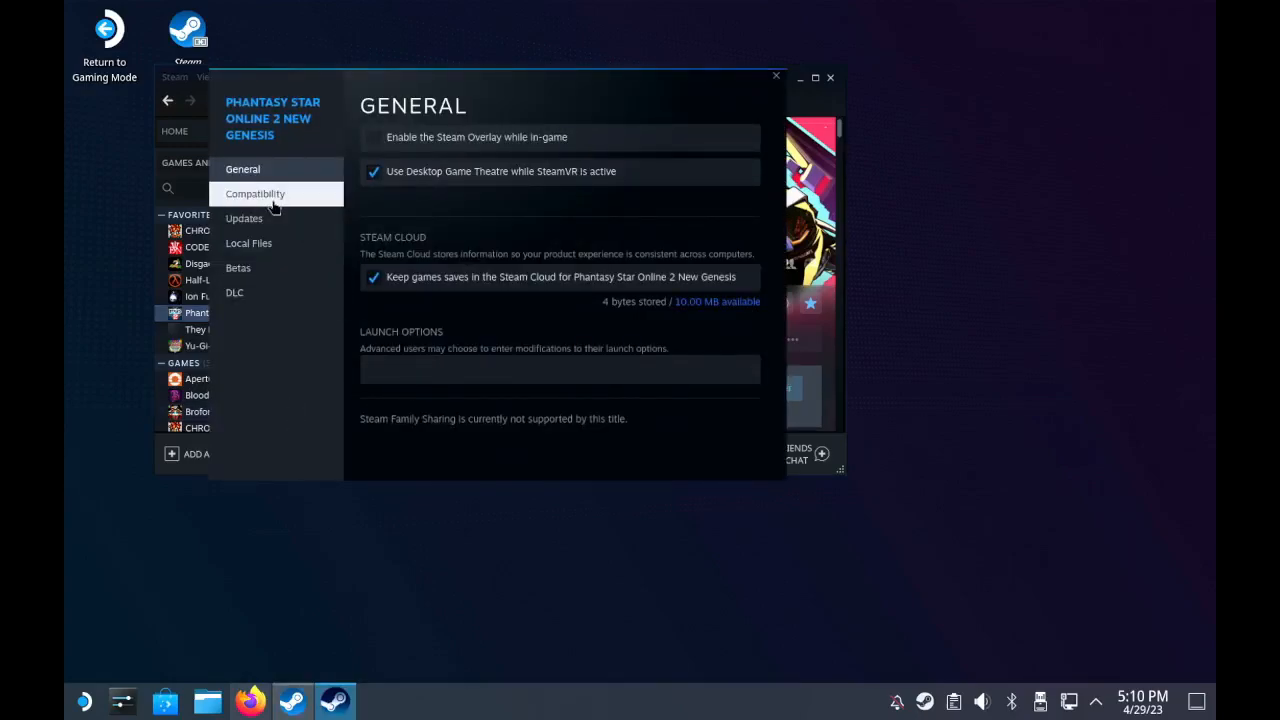
click(374, 137)
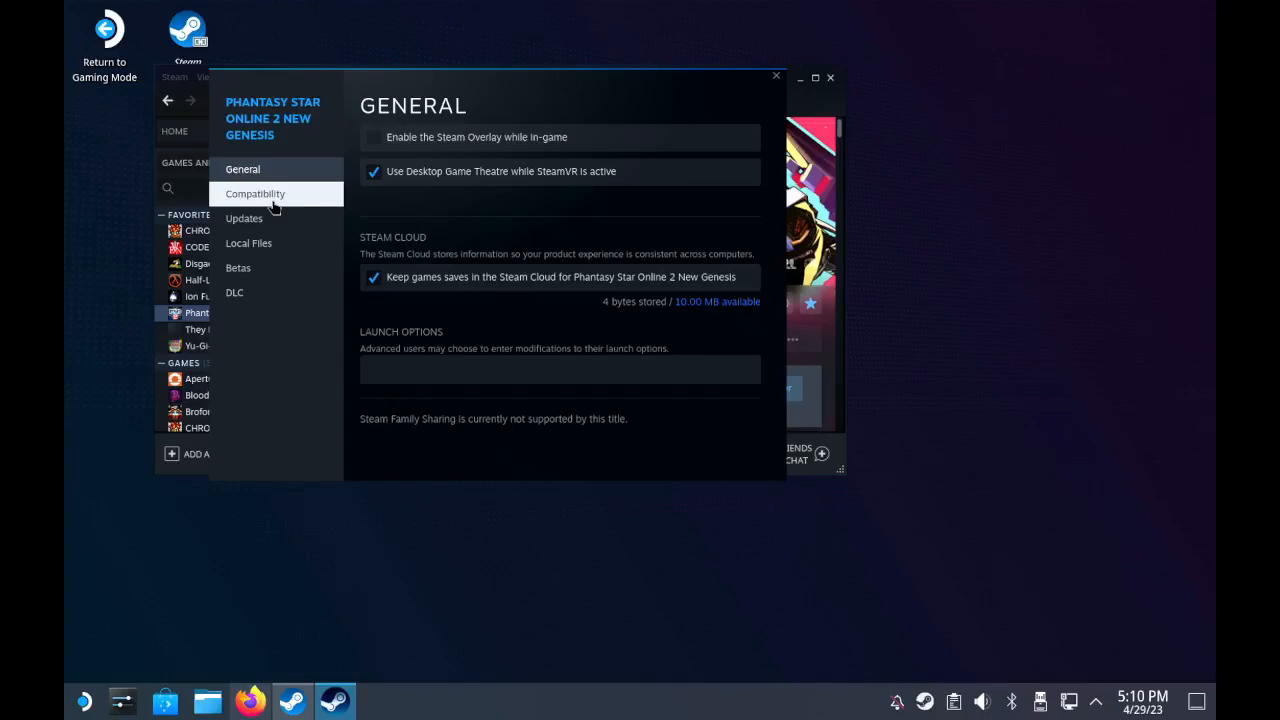
click(255, 193)
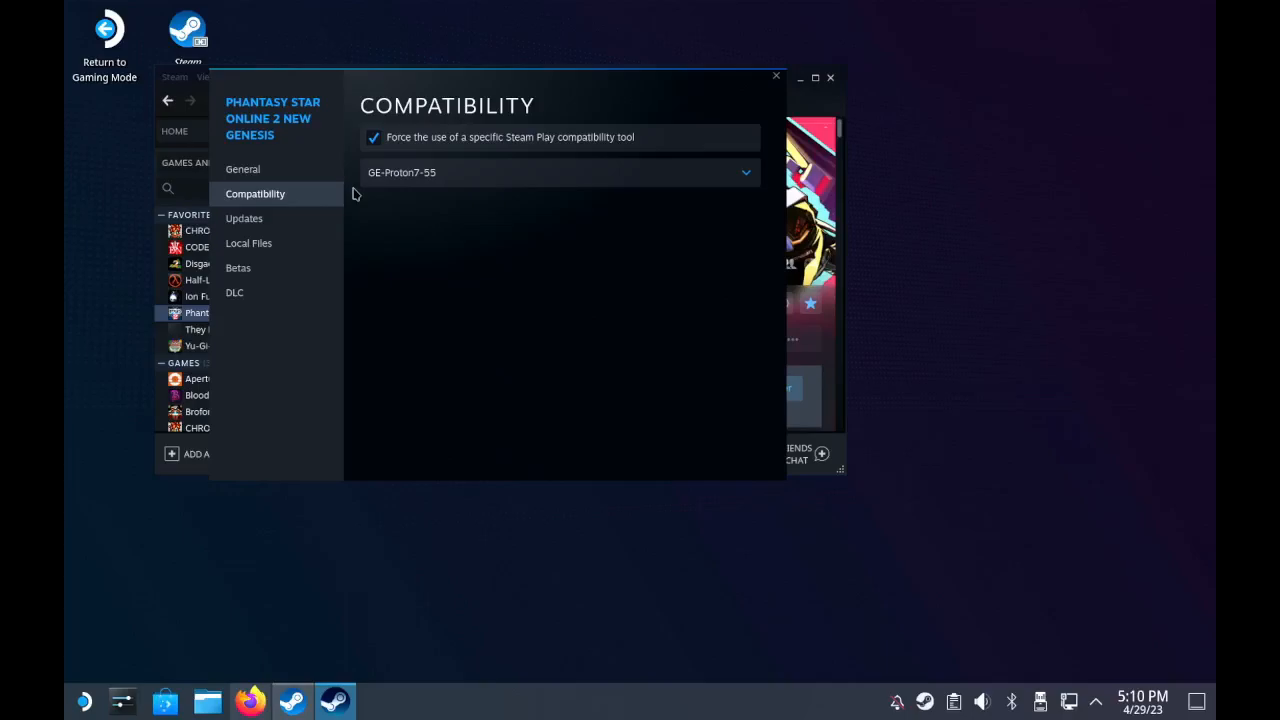
mouse_move(424, 196)
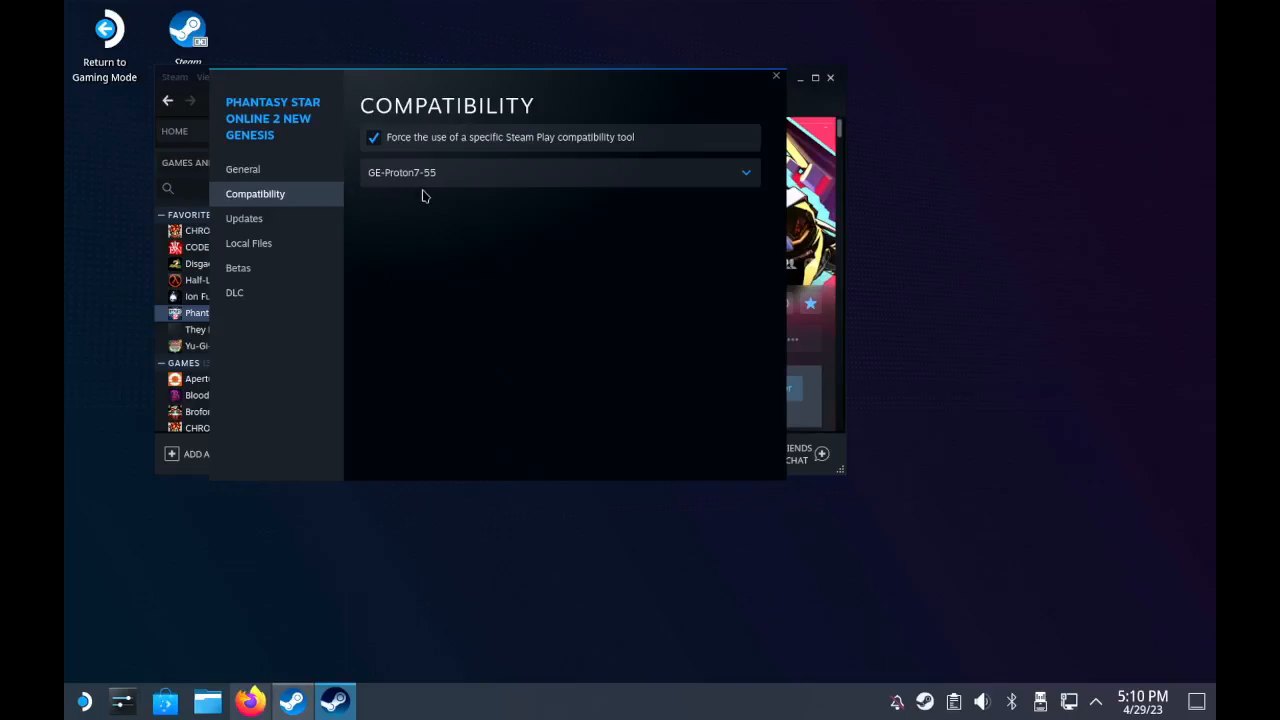
mouse_move(443, 162)
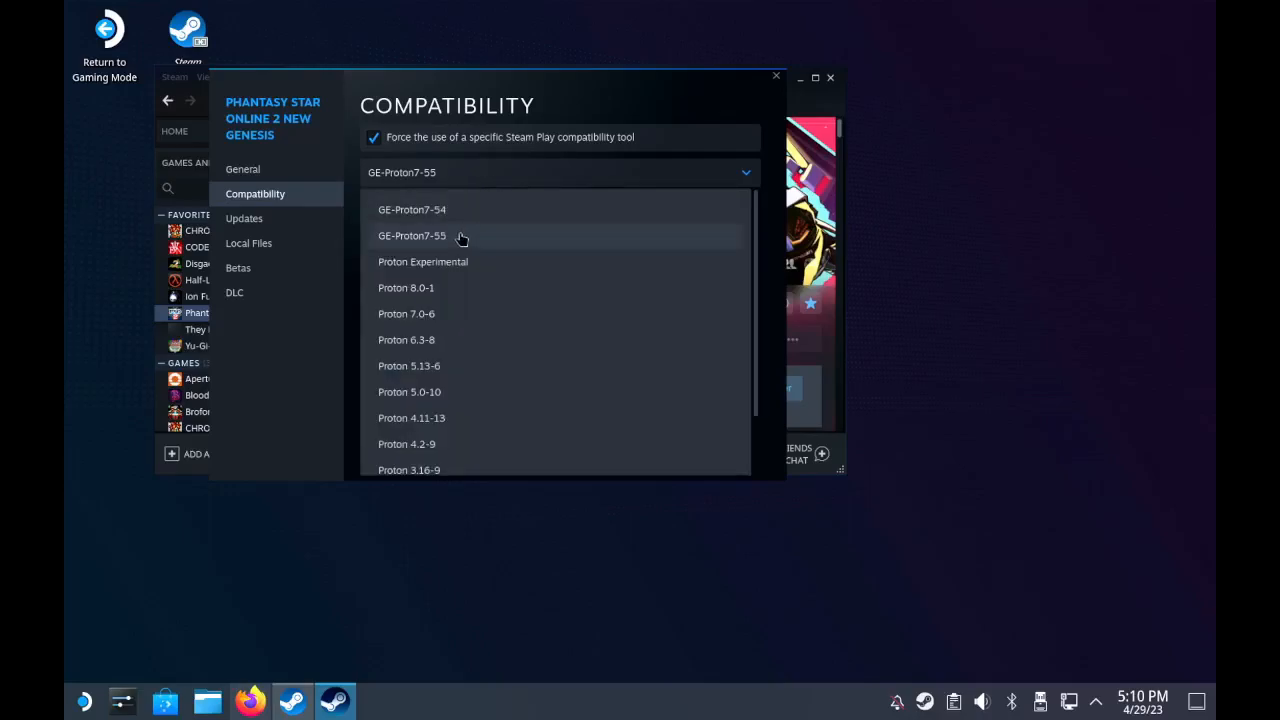
mouse_move(445, 320)
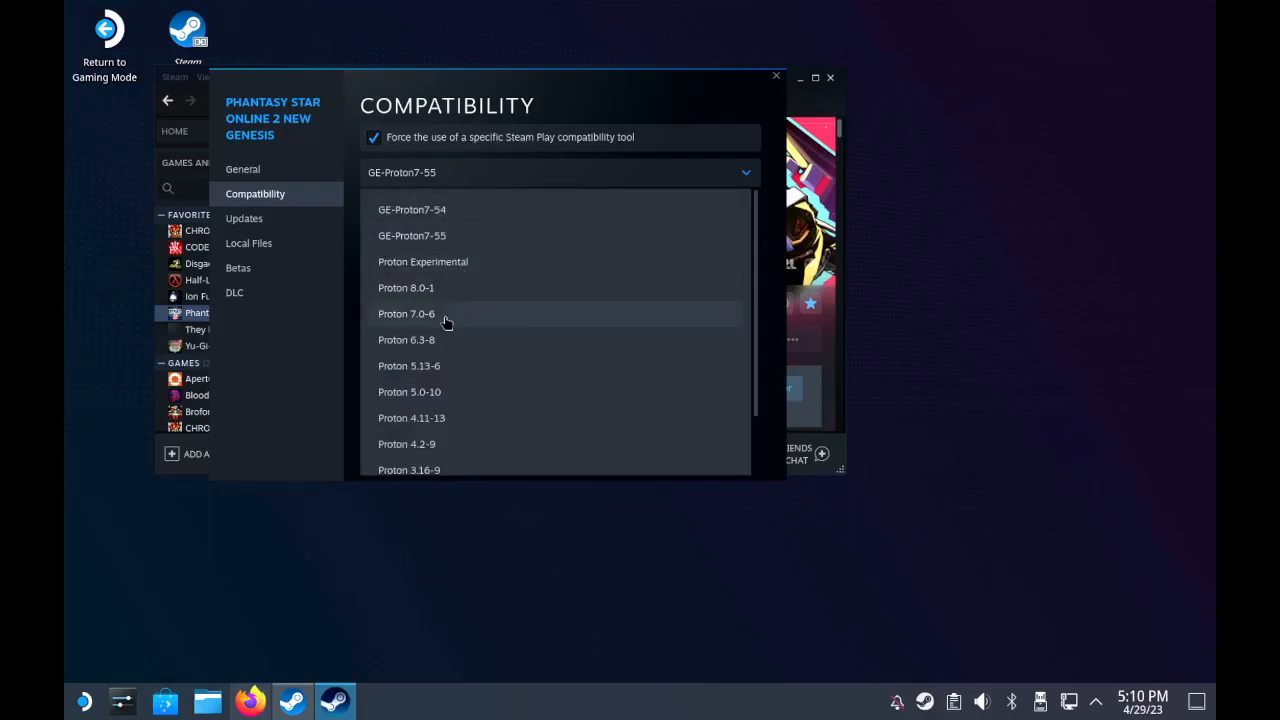
click(406, 313)
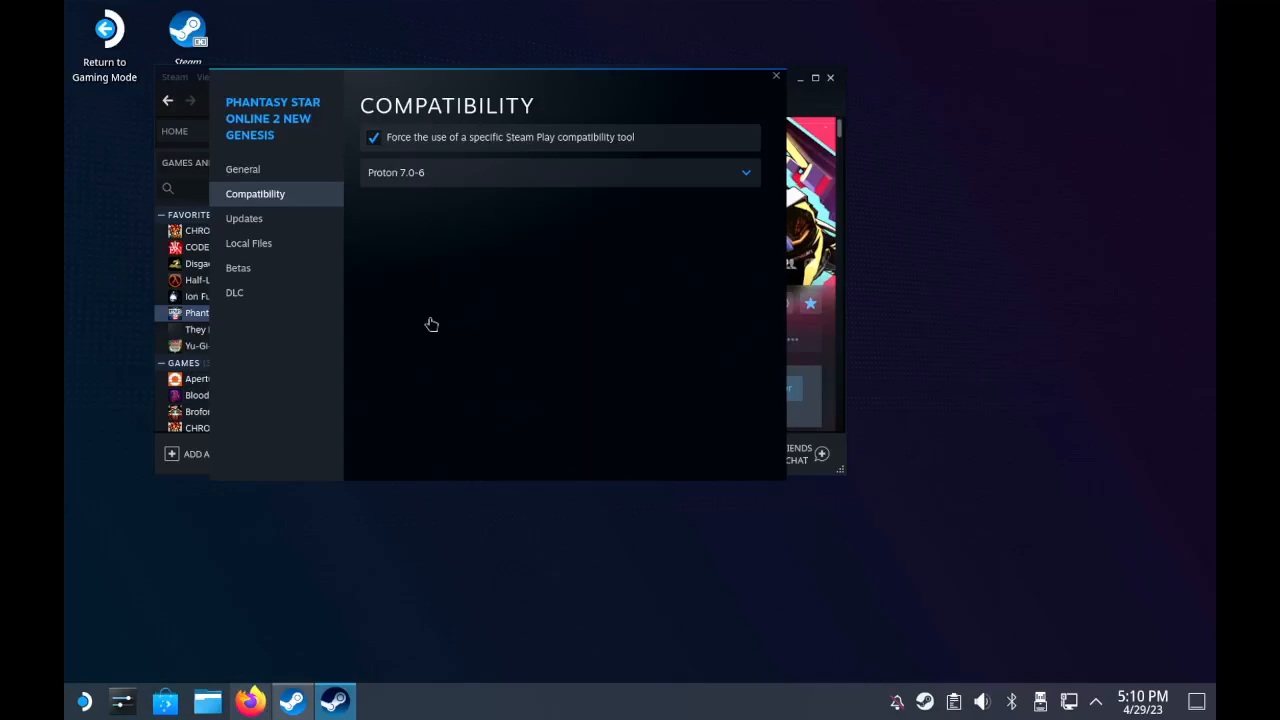
mouse_move(832, 113)
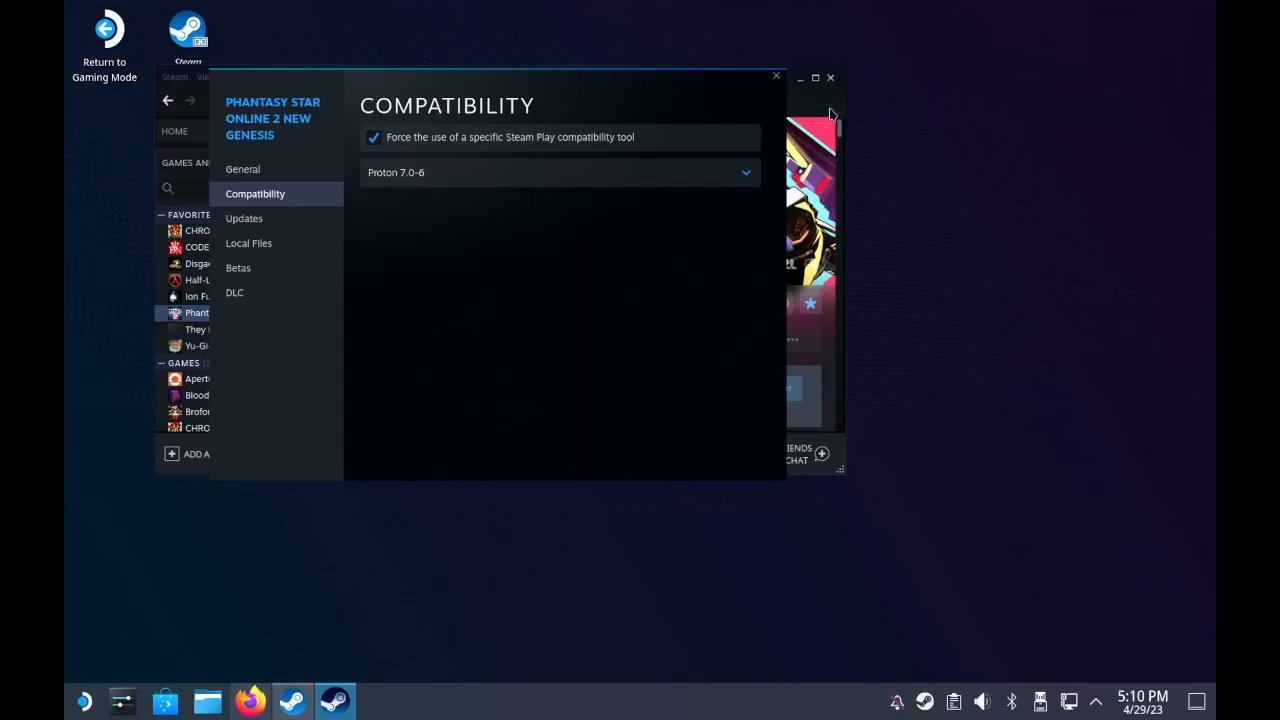
mouse_move(779, 84)
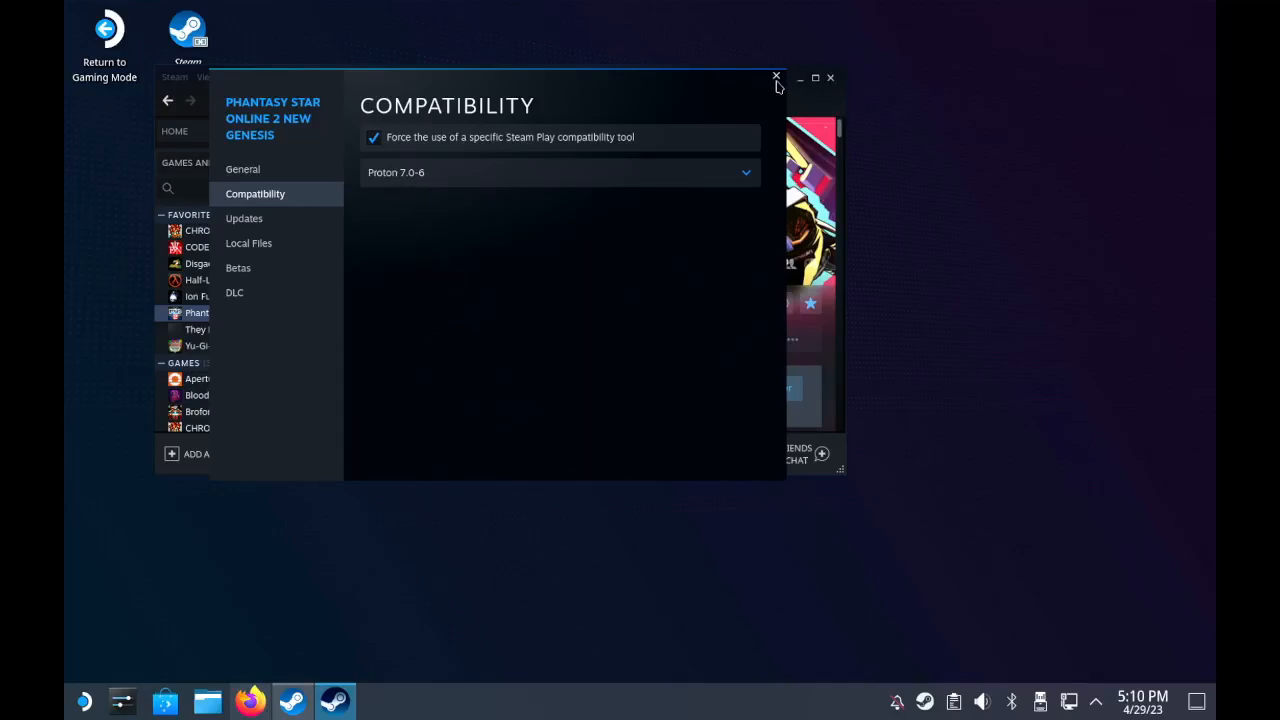
Step: Close the game's Properties and press PLAY to launch Phantasy Star Online 2 New Genesis
click(776, 77)
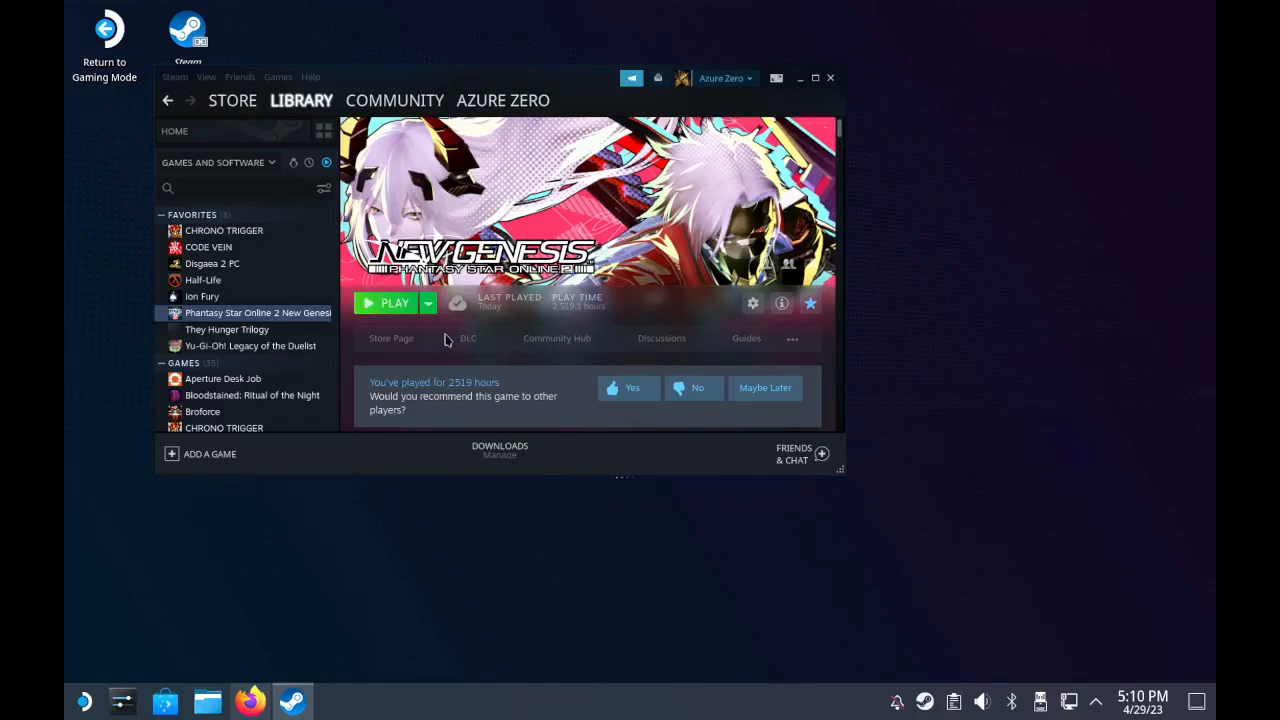
mouse_move(400, 307)
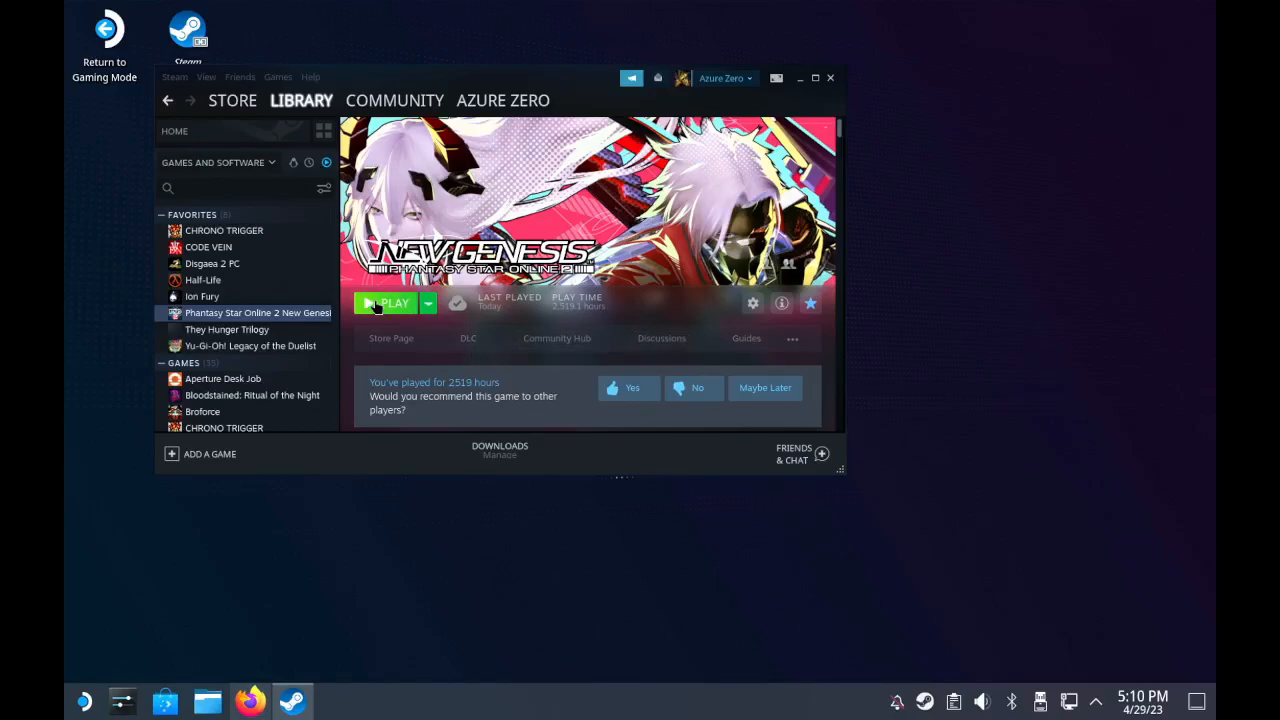
click(388, 303)
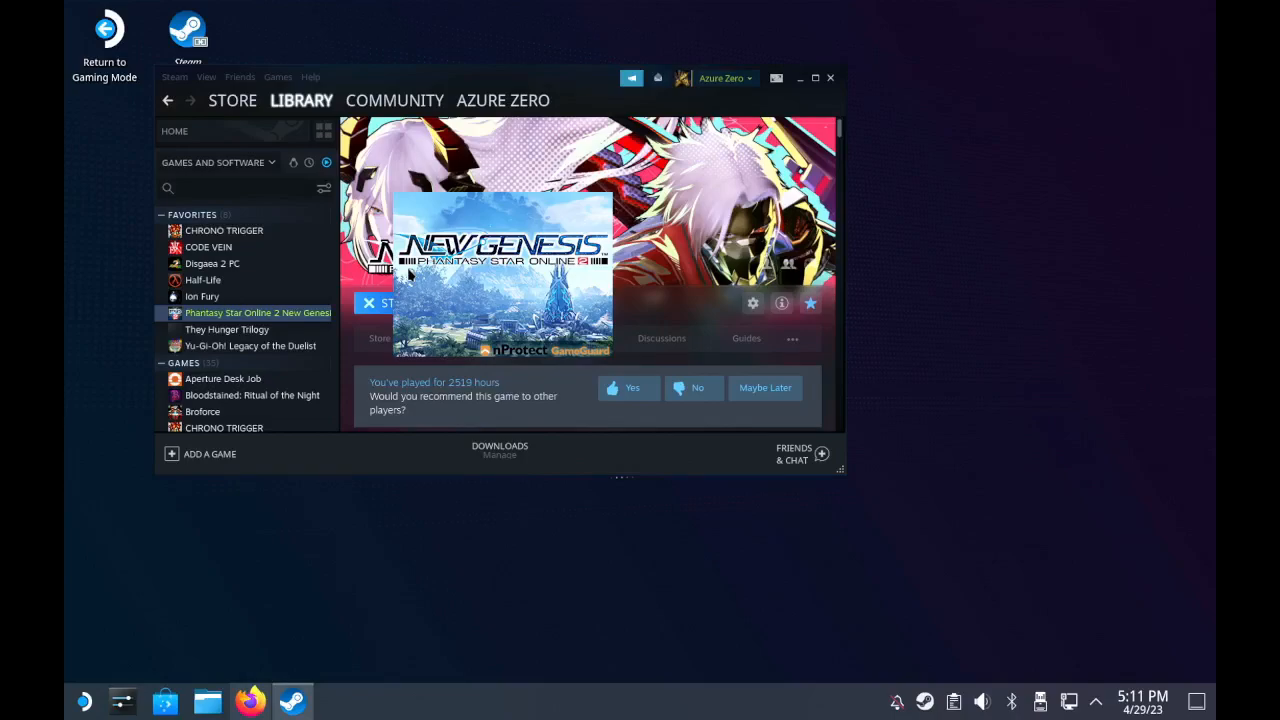
Step: Load the game to its Login Menu under Proton 7.0-6, then exit back to Steam
click(400, 303)
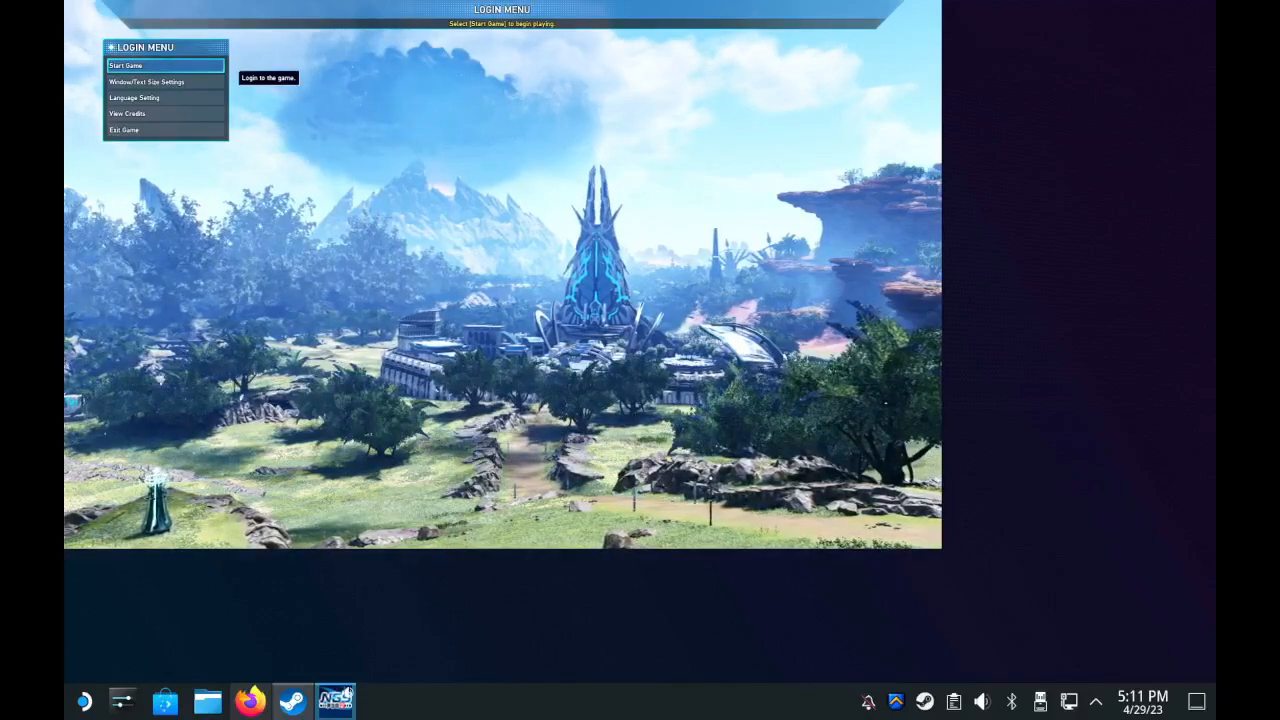
mouse_move(165, 130)
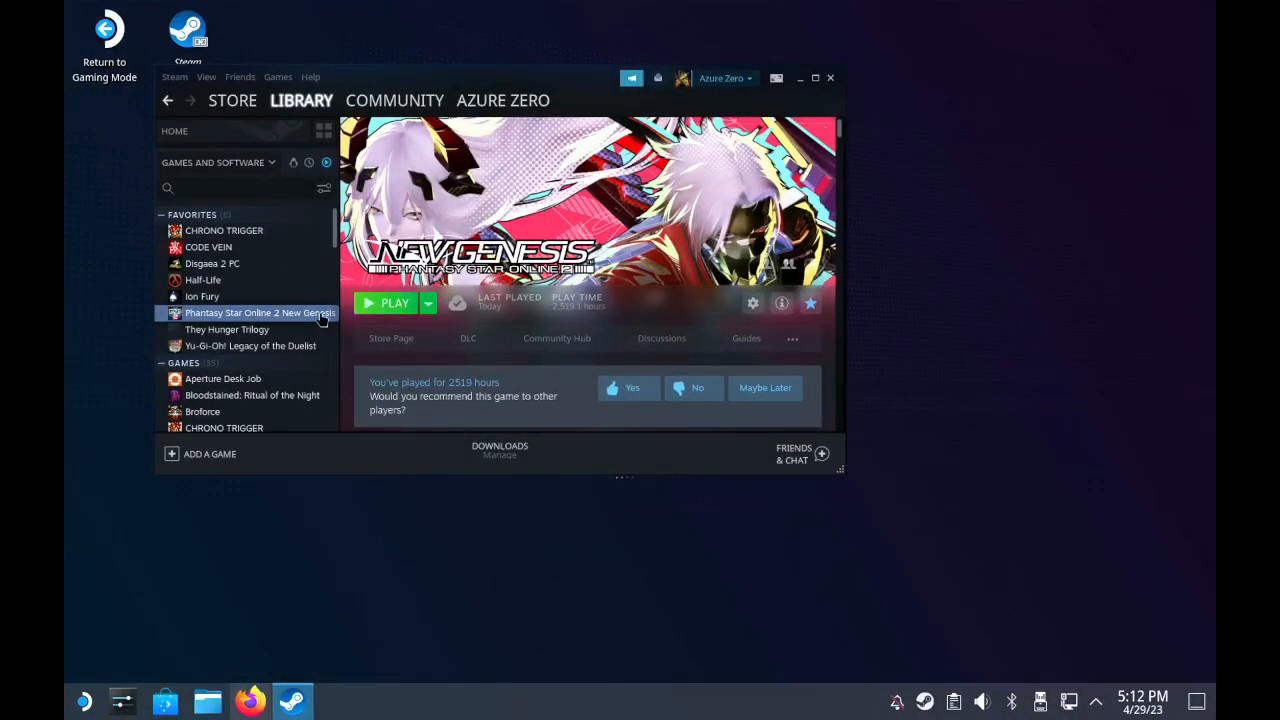
mouse_move(345, 407)
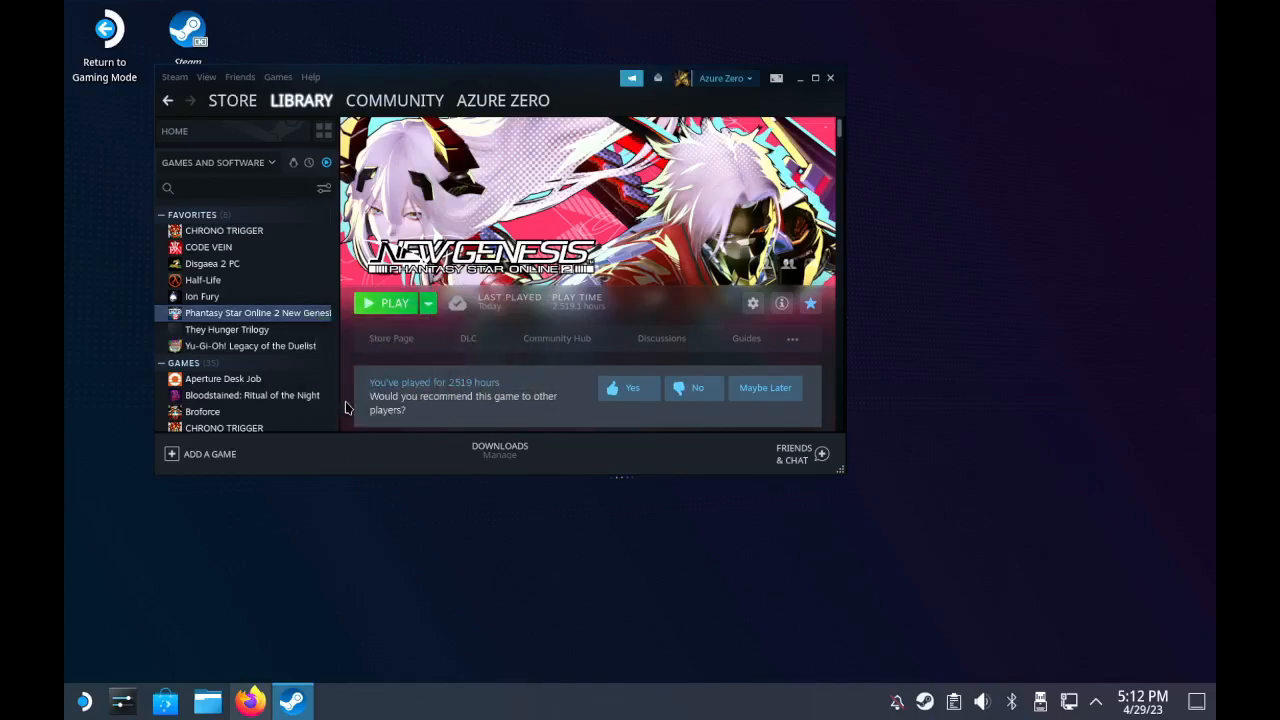
Step: Select GE-Proton7-55 in the game's Compatibility settings and close Properties
click(752, 303)
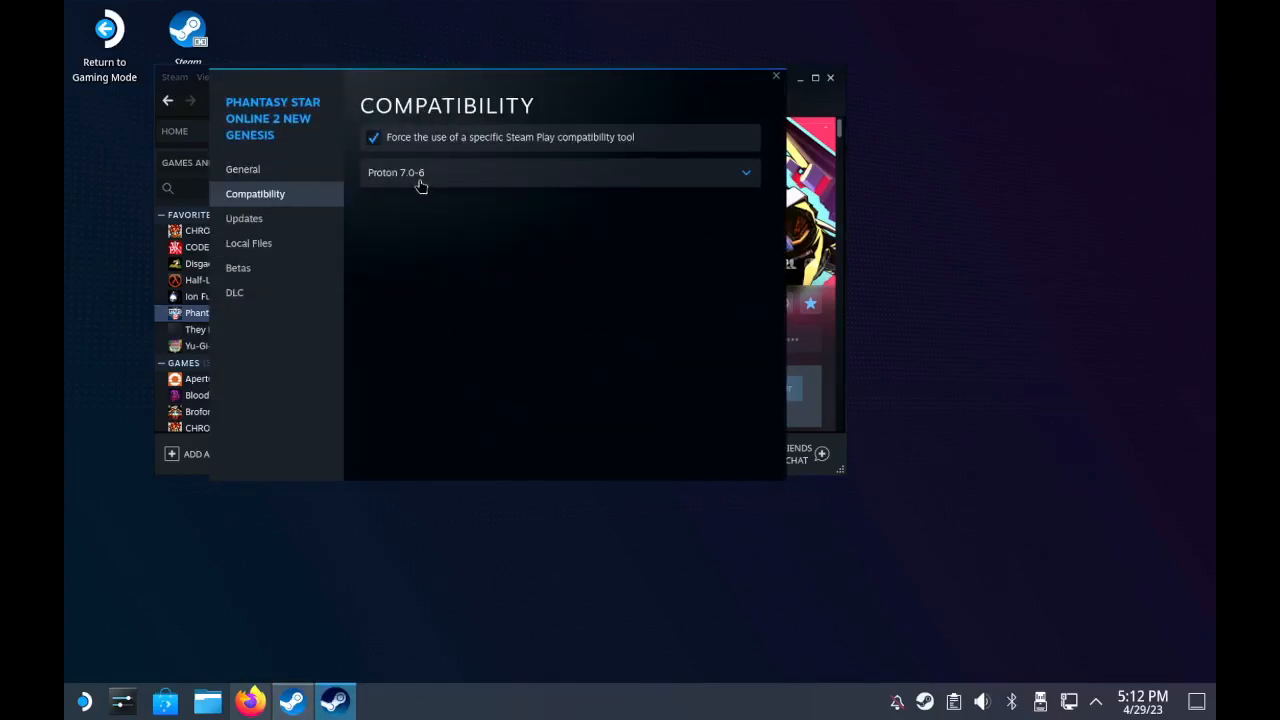
click(559, 172)
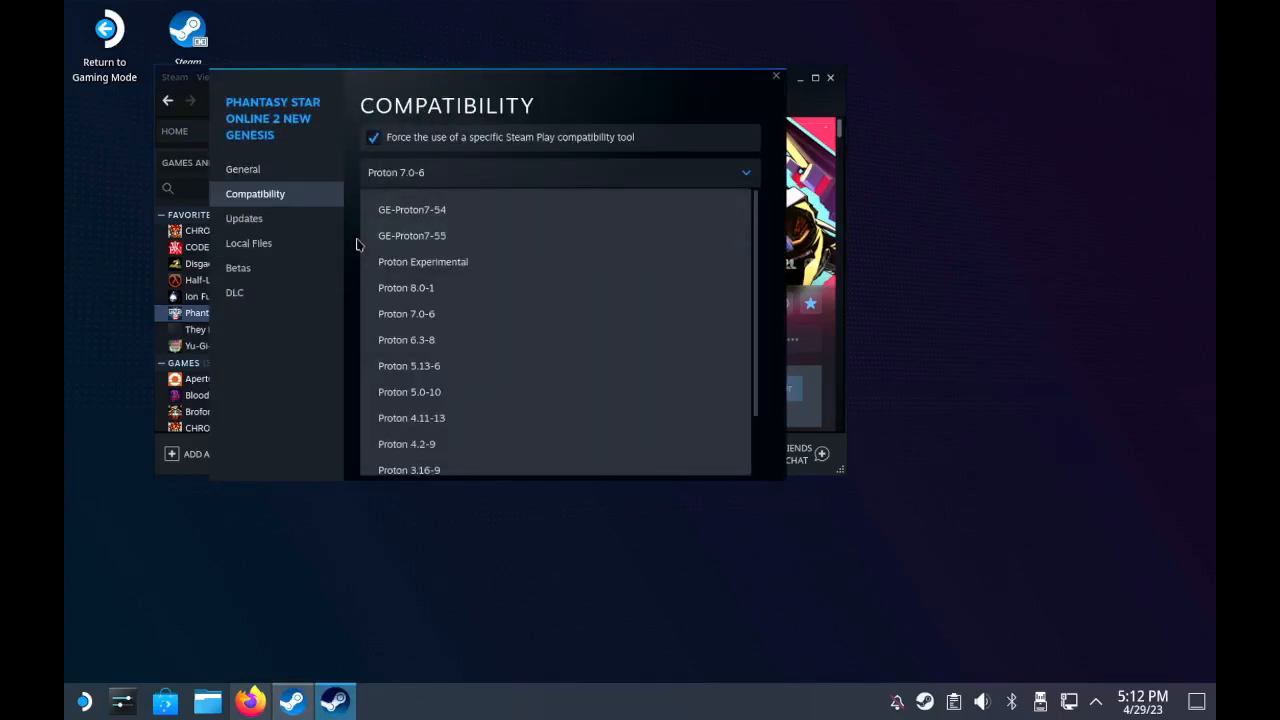
click(411, 235)
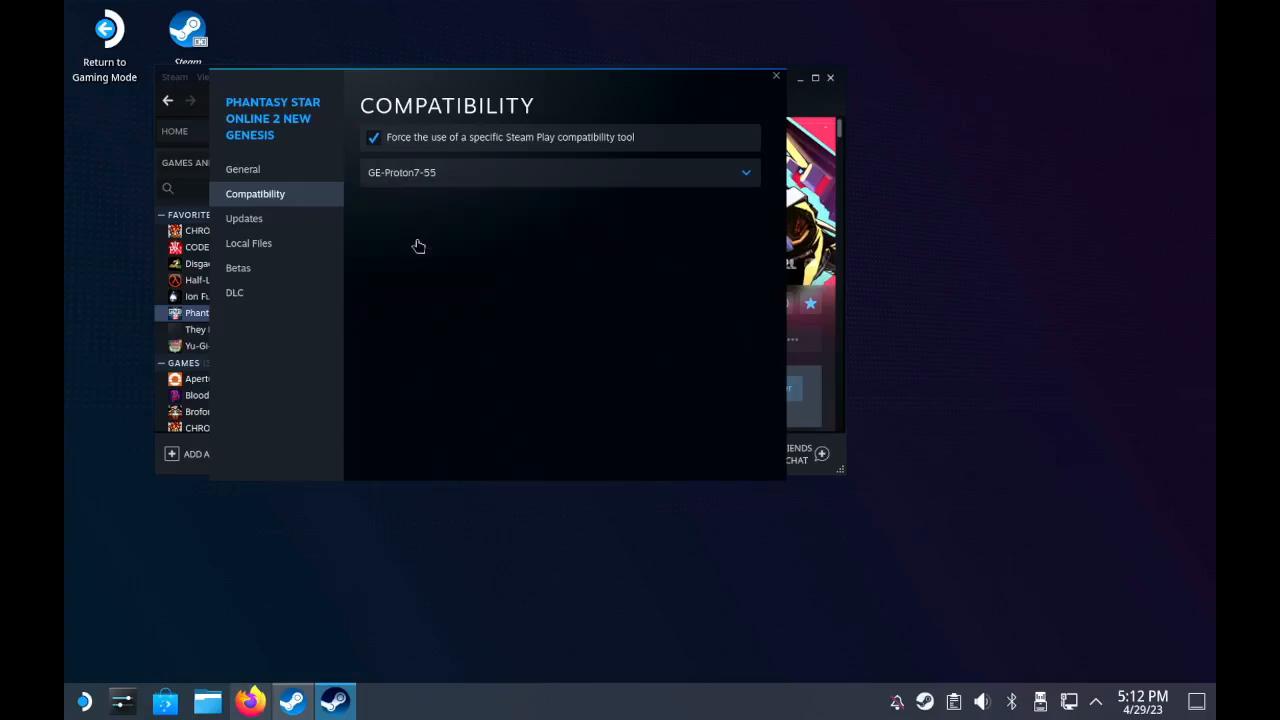
mouse_move(776, 77)
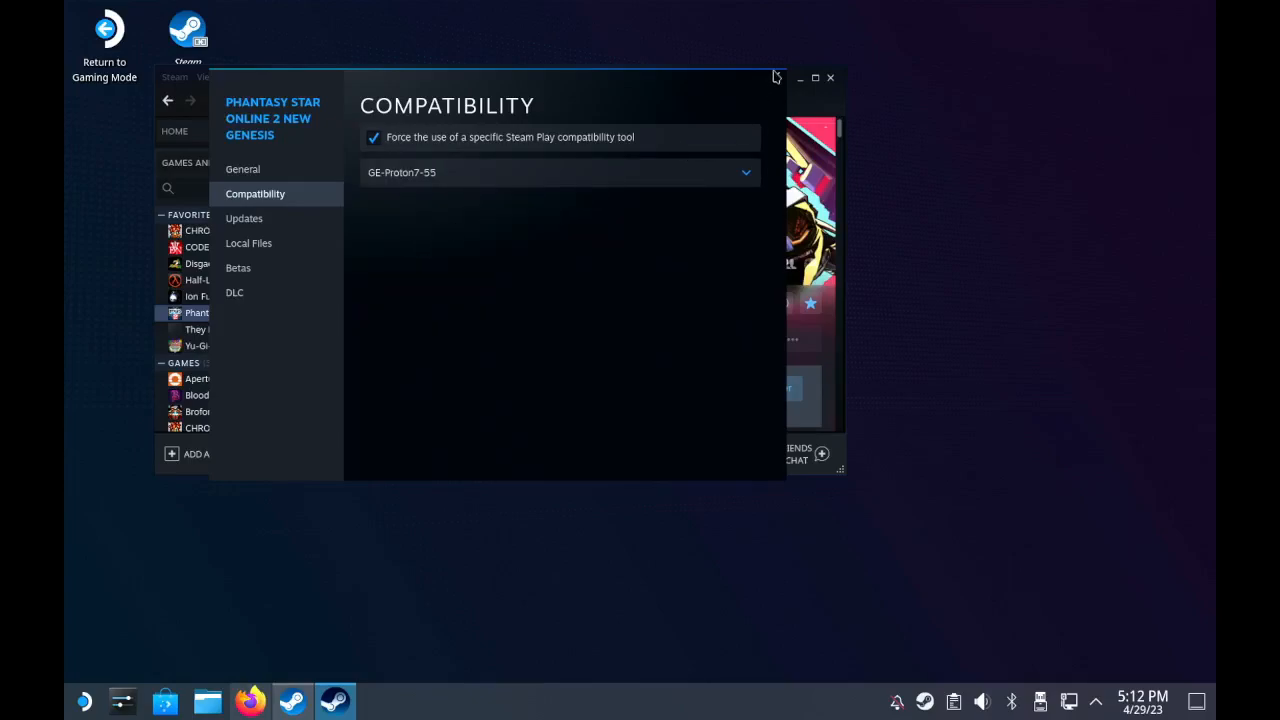
click(830, 78)
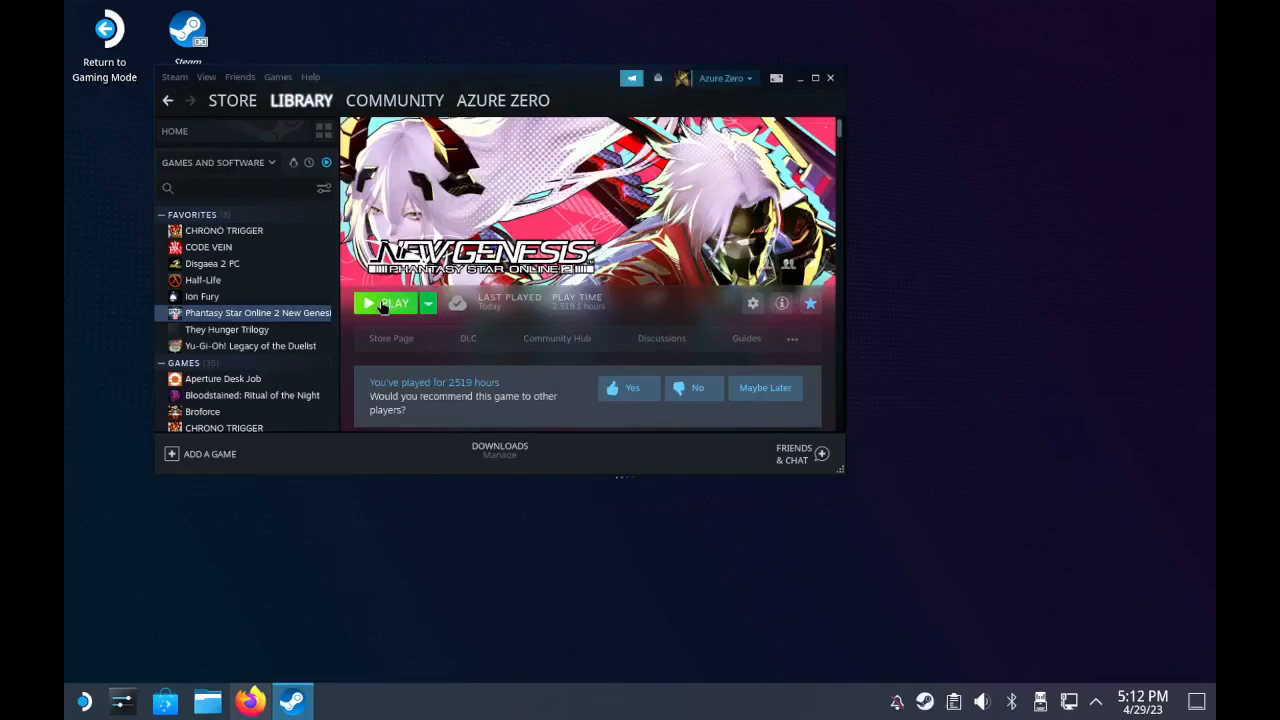
Step: Relaunch the game under GE-Proton7-55 and wait through the GameGuard update to the Login Menu
click(389, 303)
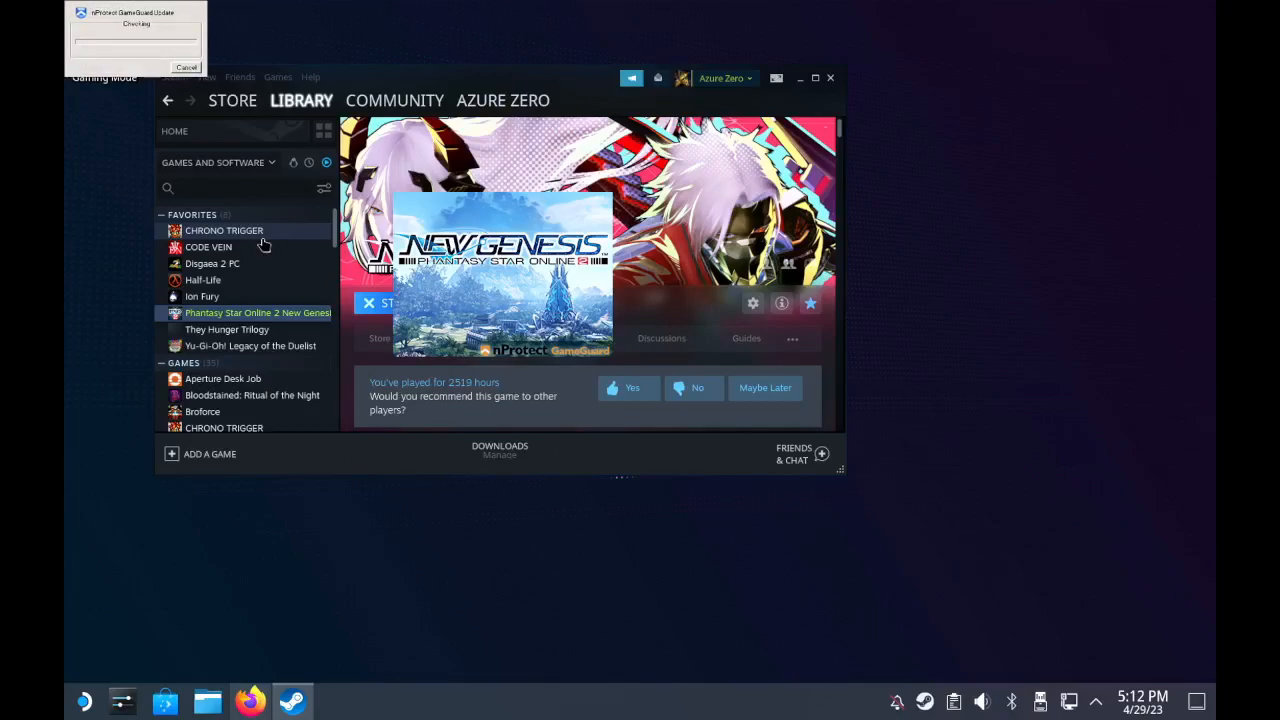
click(186, 67)
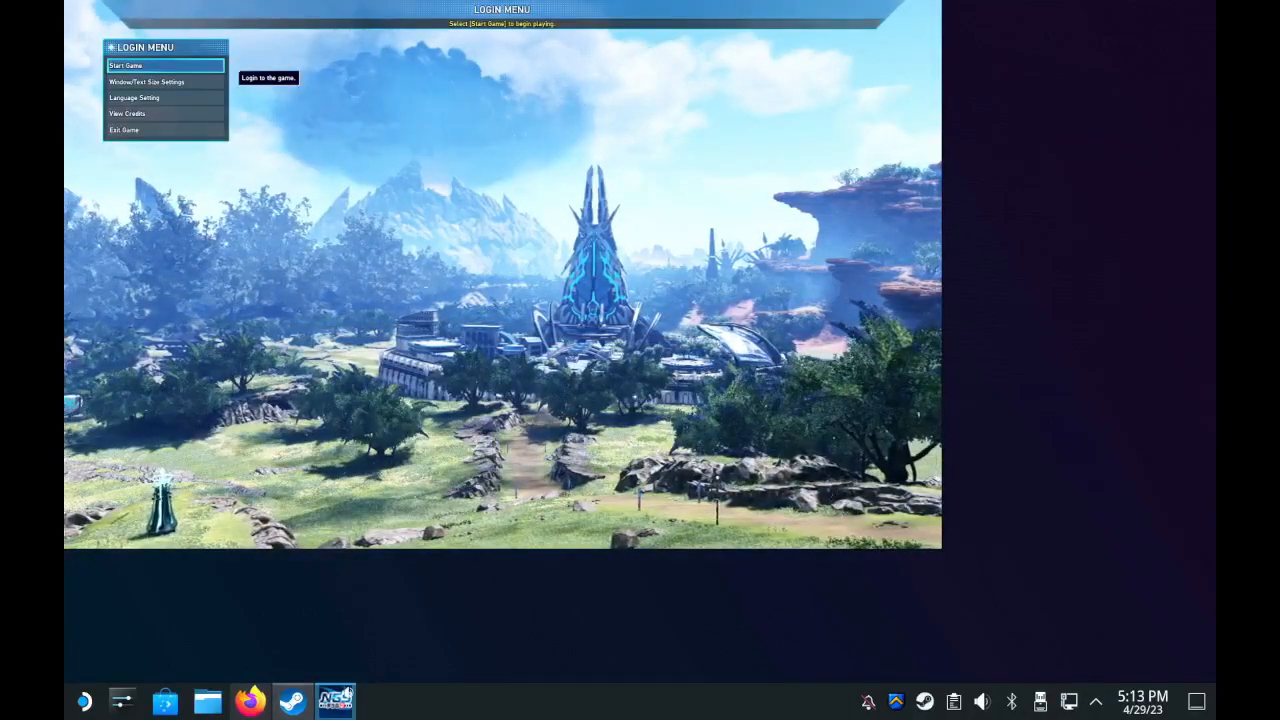
Step: Choose Start Game, then select the first character card on Ship 04
click(125, 65)
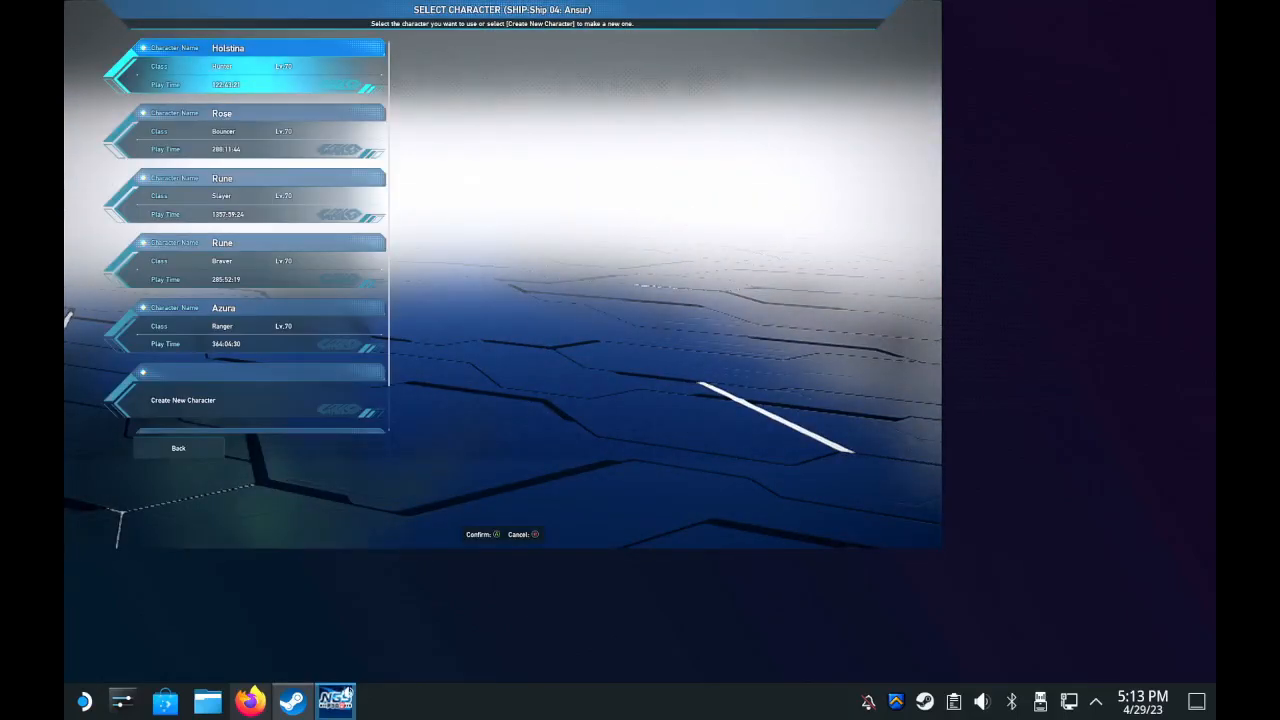
click(228, 48)
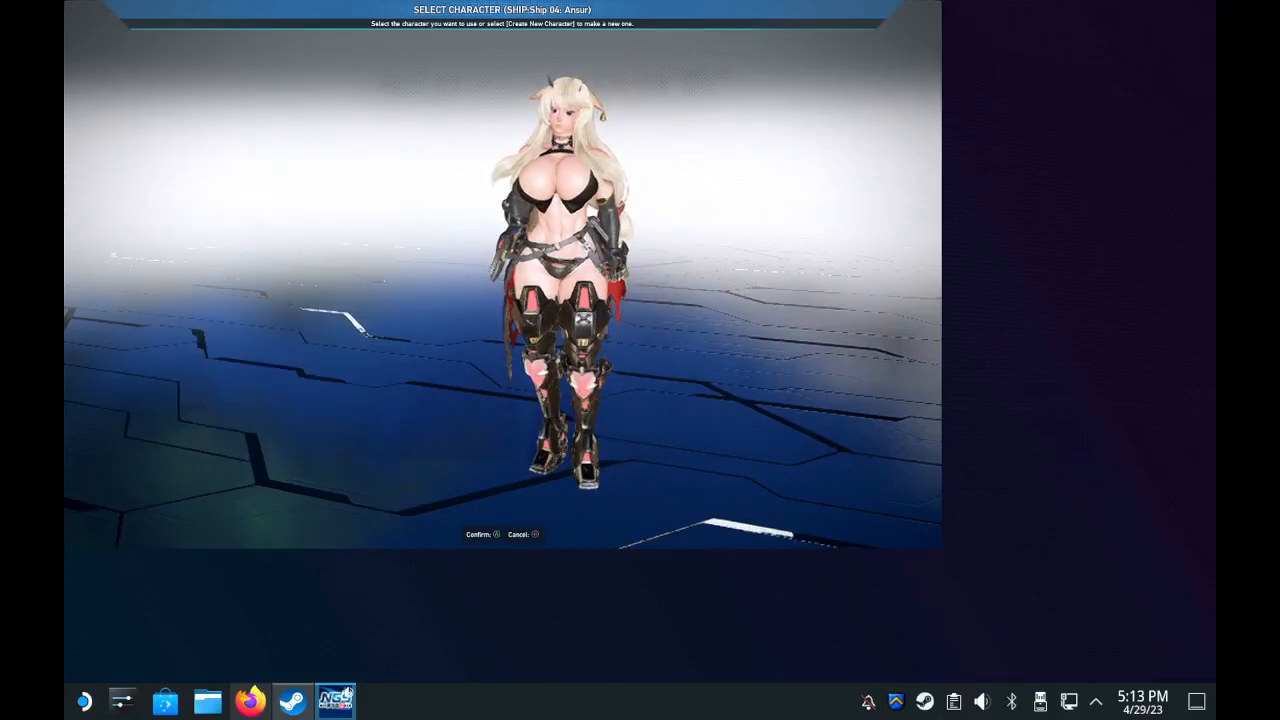
Step: Confirm the selected character and load into Central City
click(478, 534)
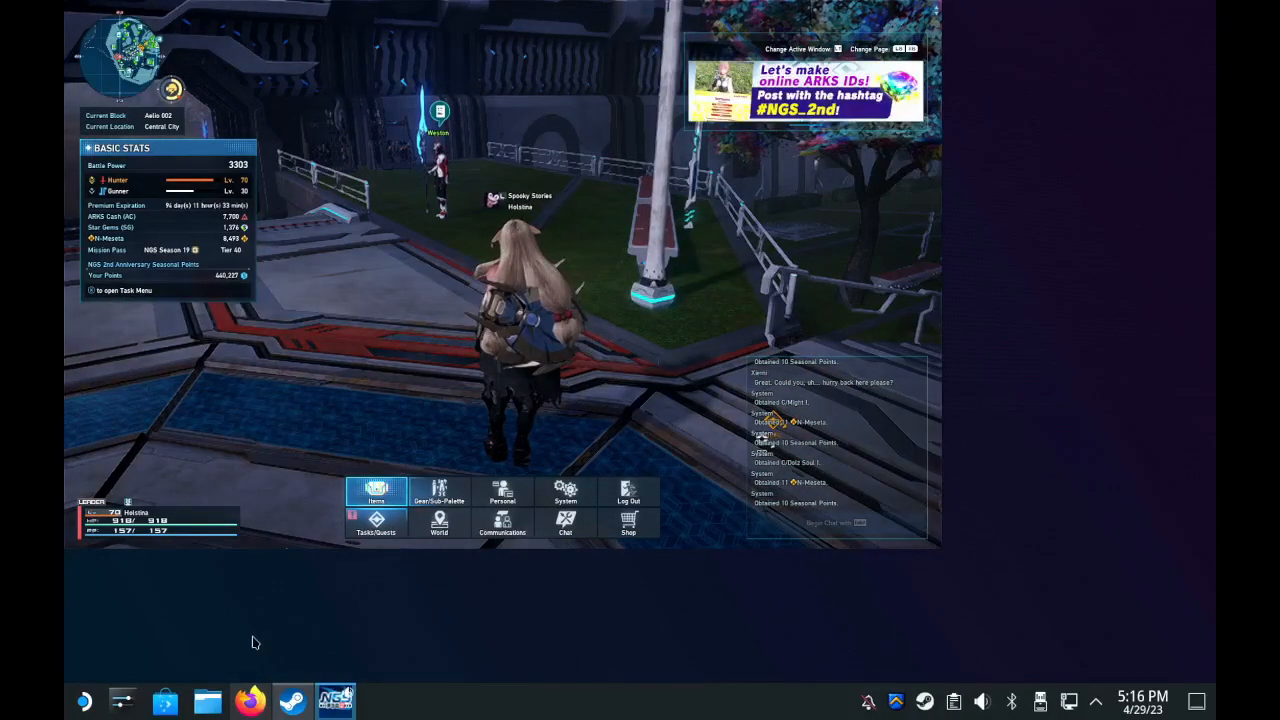
mouse_move(107, 674)
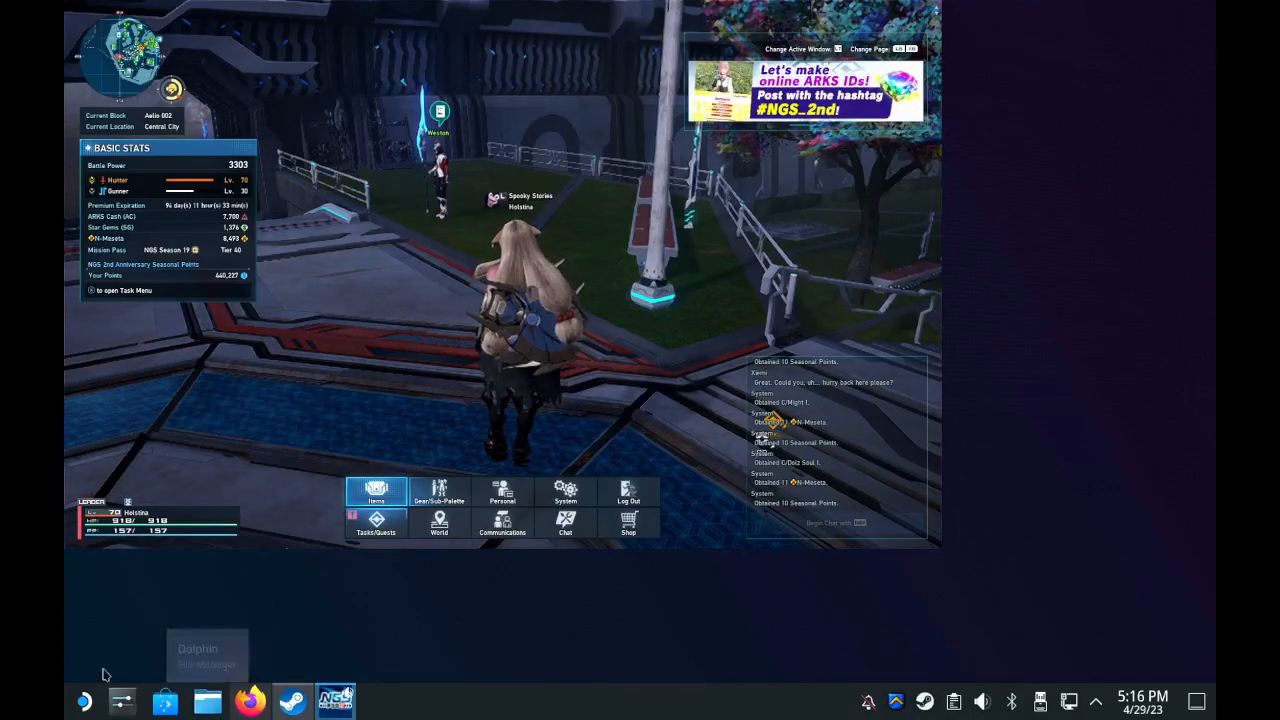